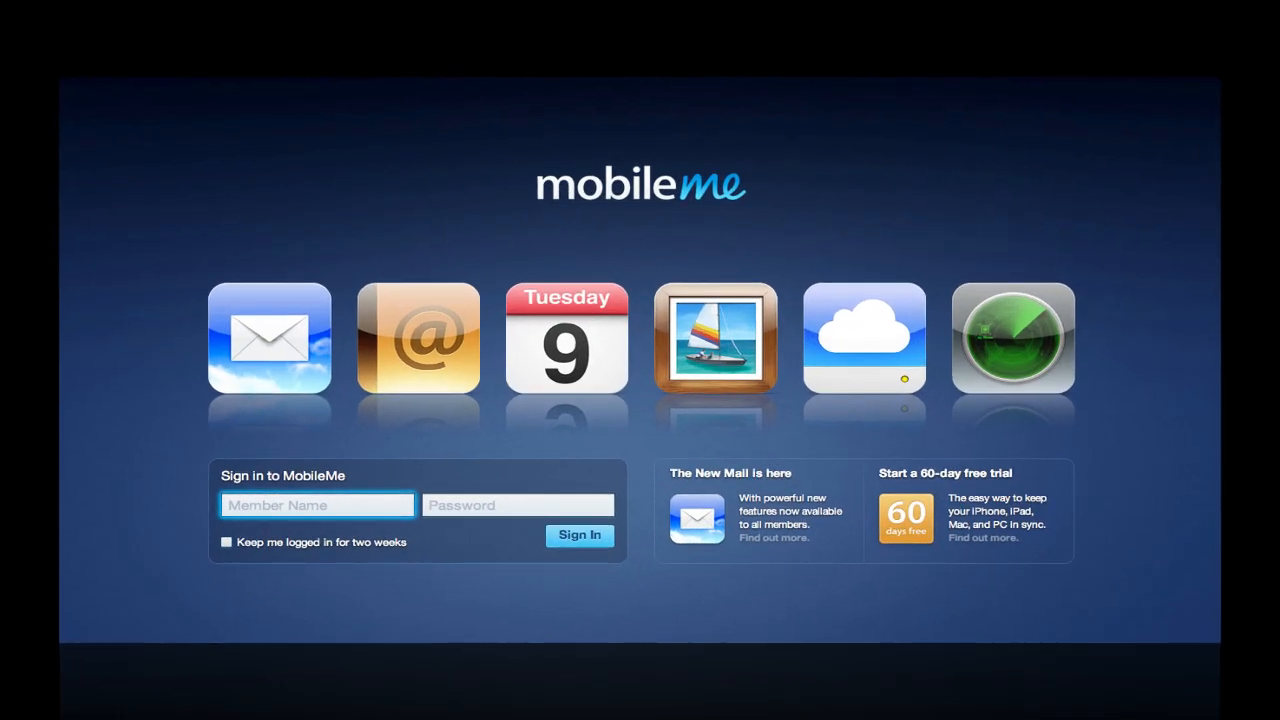
Step: Sign in to MobileMe and land on the Mail inbox with the DSLR Skills Module 5 email shown
click(580, 536)
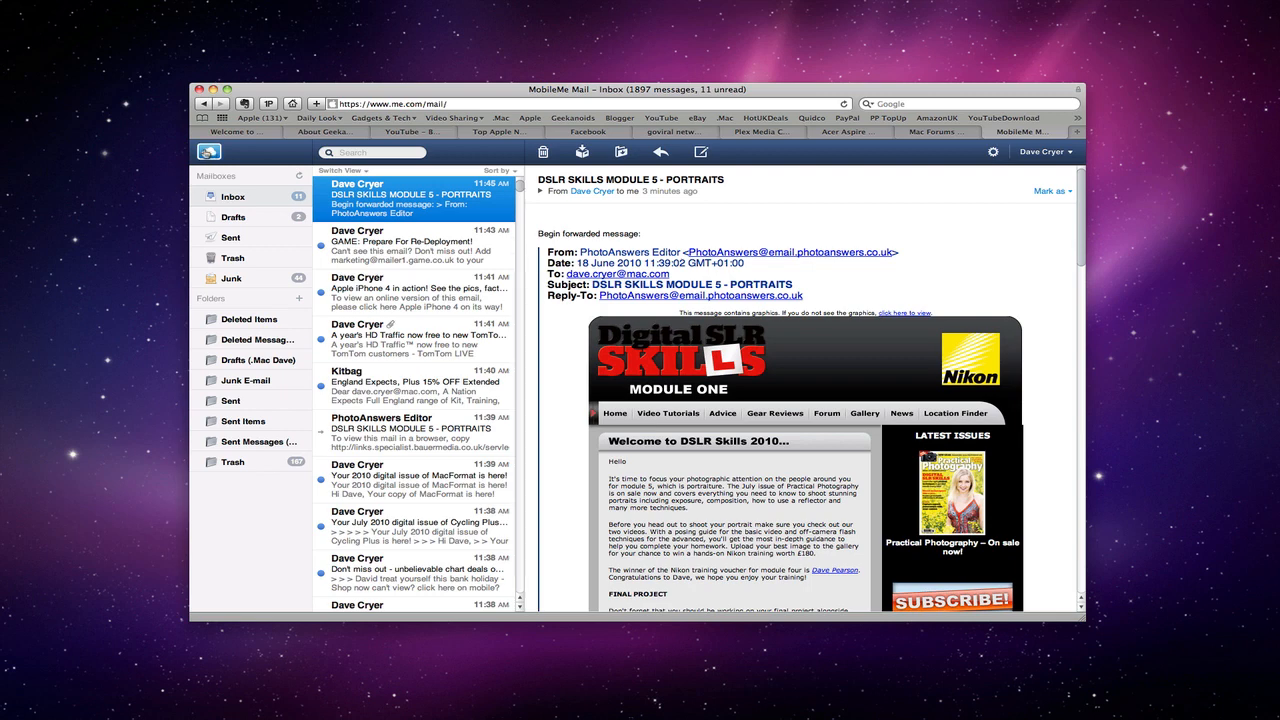
mouse_move(208, 152)
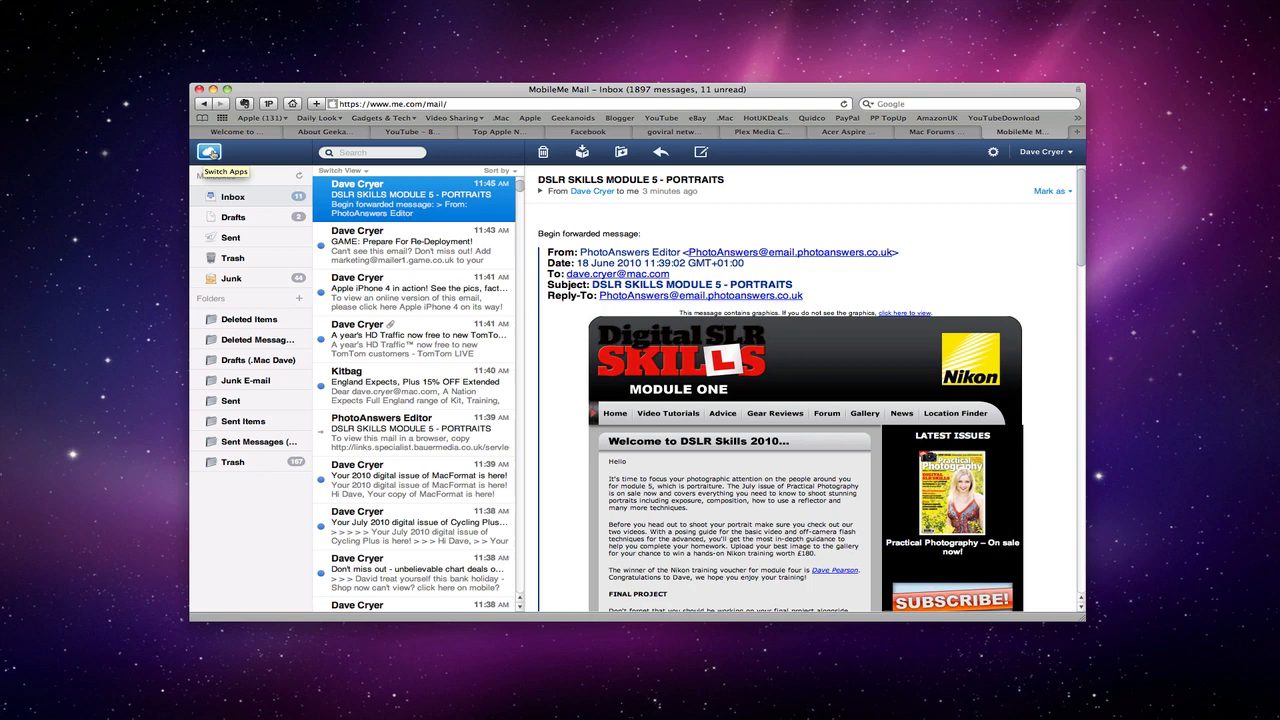
Step: Reveal the app switcher via the cloud icon, listing Mail through Find My iPhone
click(208, 152)
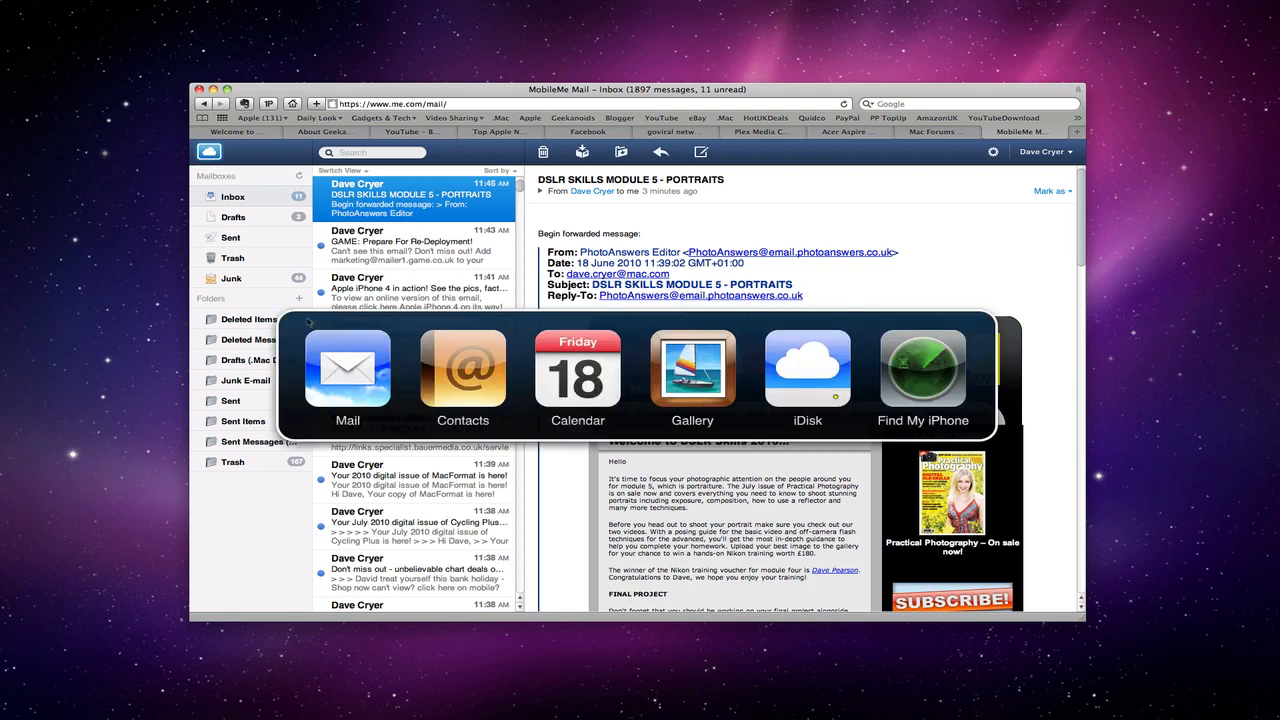
mouse_move(368, 374)
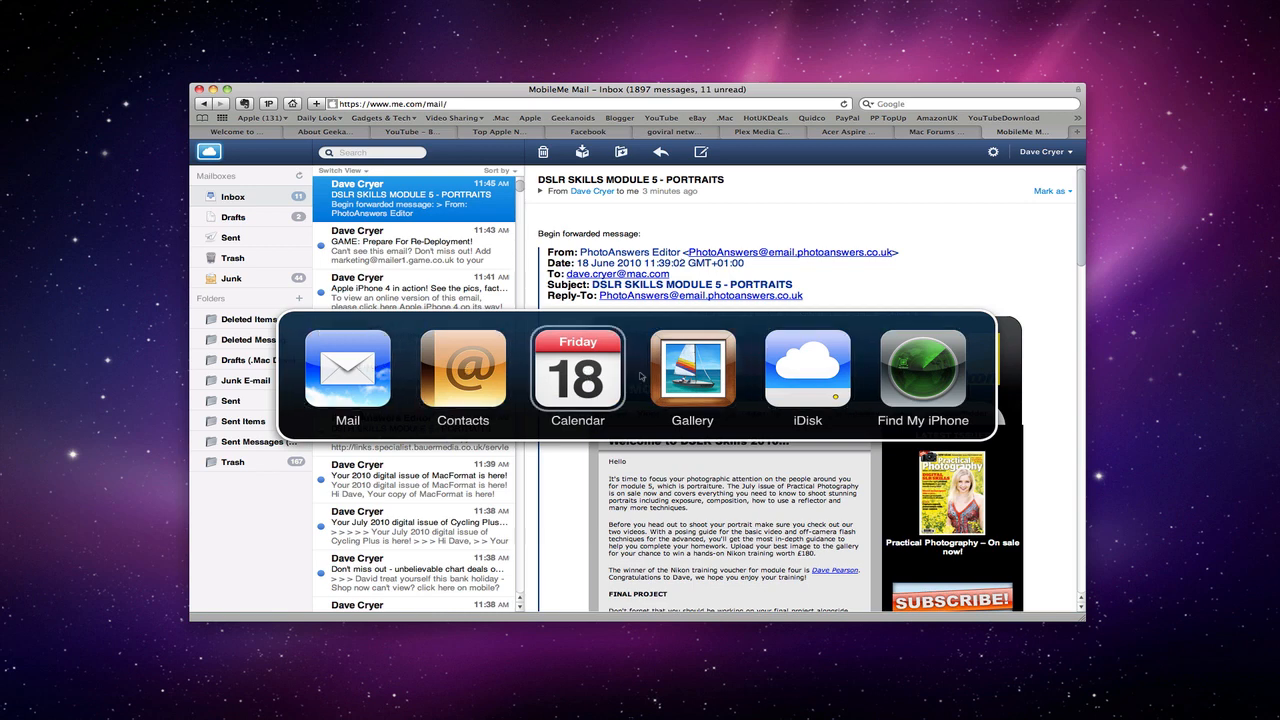
mouse_move(922, 376)
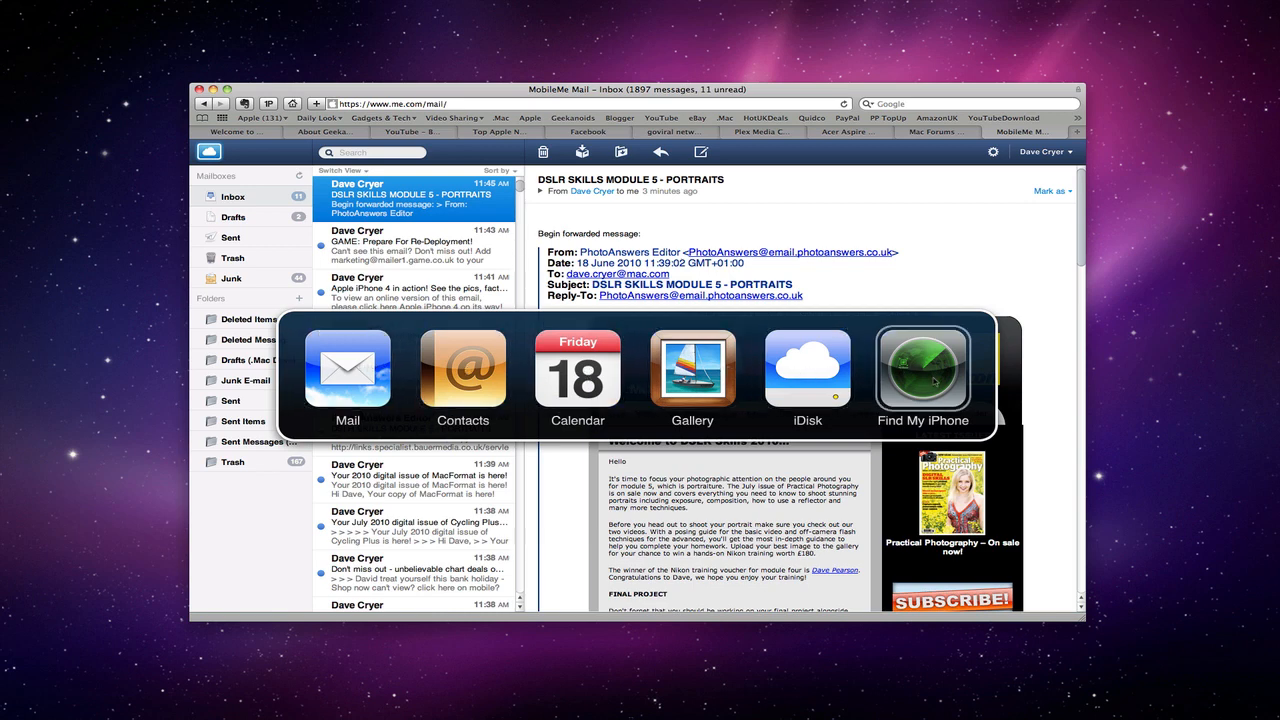
mouse_move(462, 370)
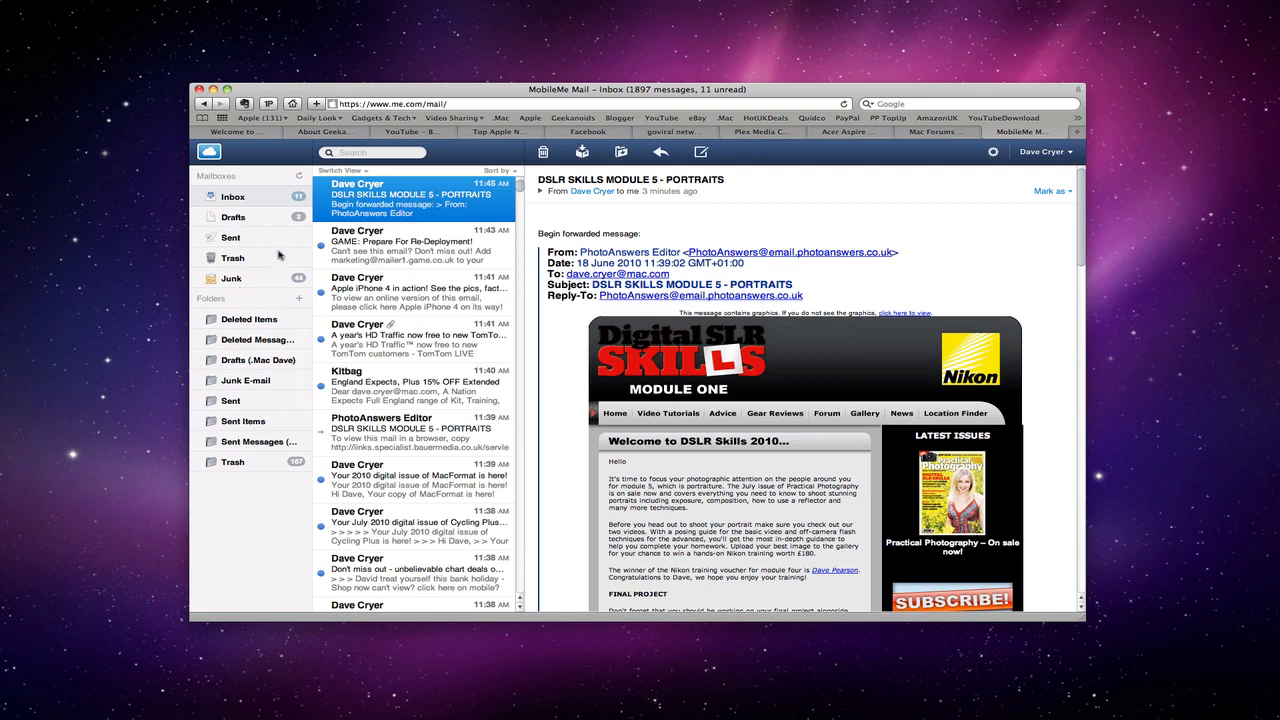
mouse_move(258, 252)
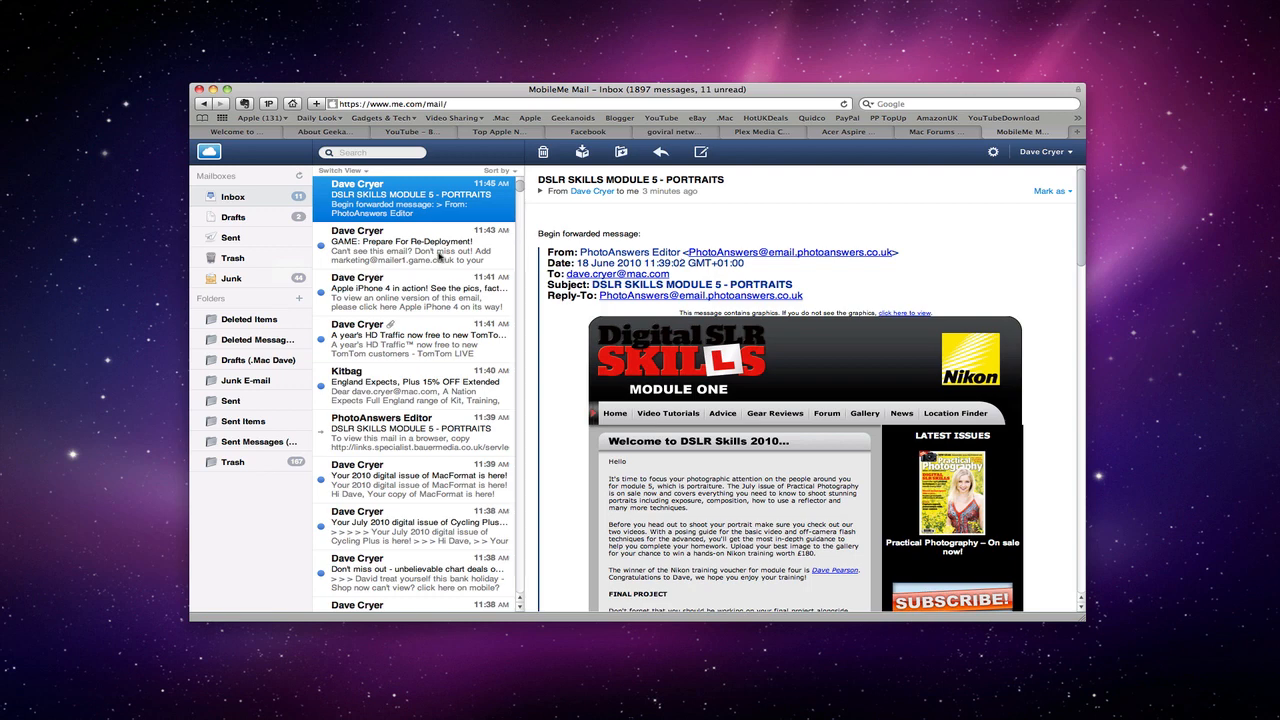
Step: Read the GAME and Apple iPhone 4 emails, then delete the iPhone 4 email
click(410, 244)
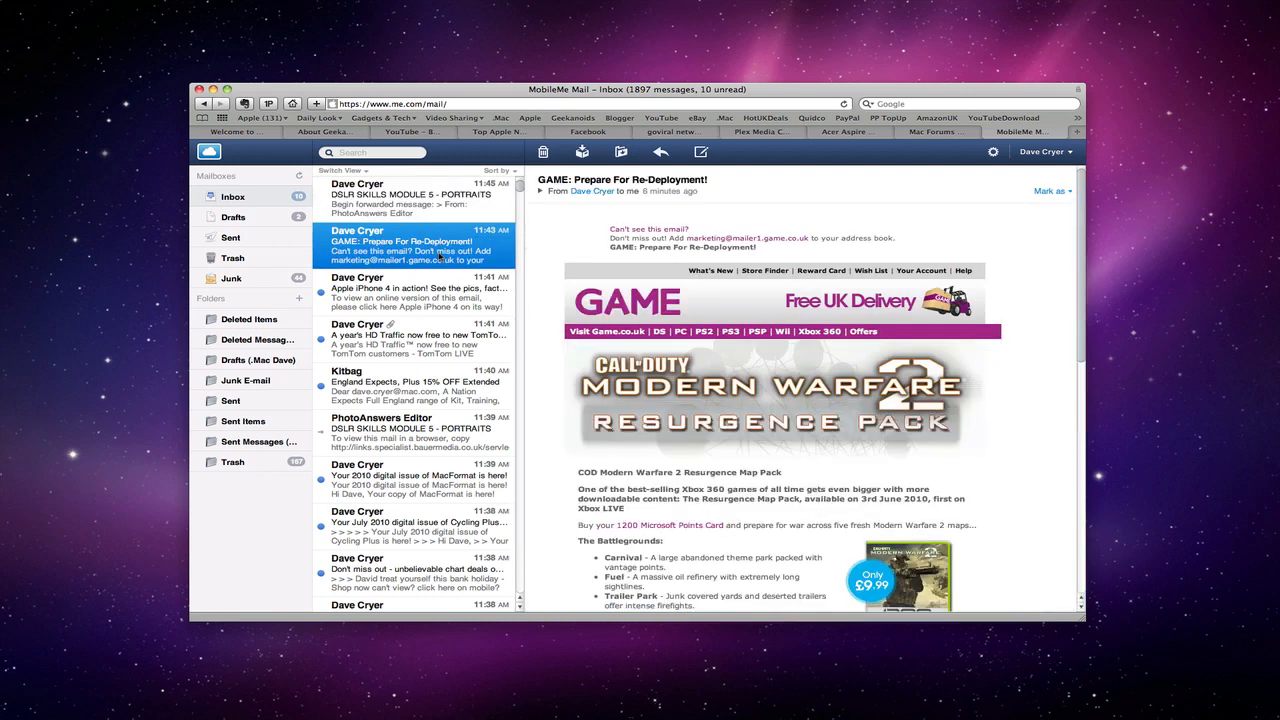
click(416, 292)
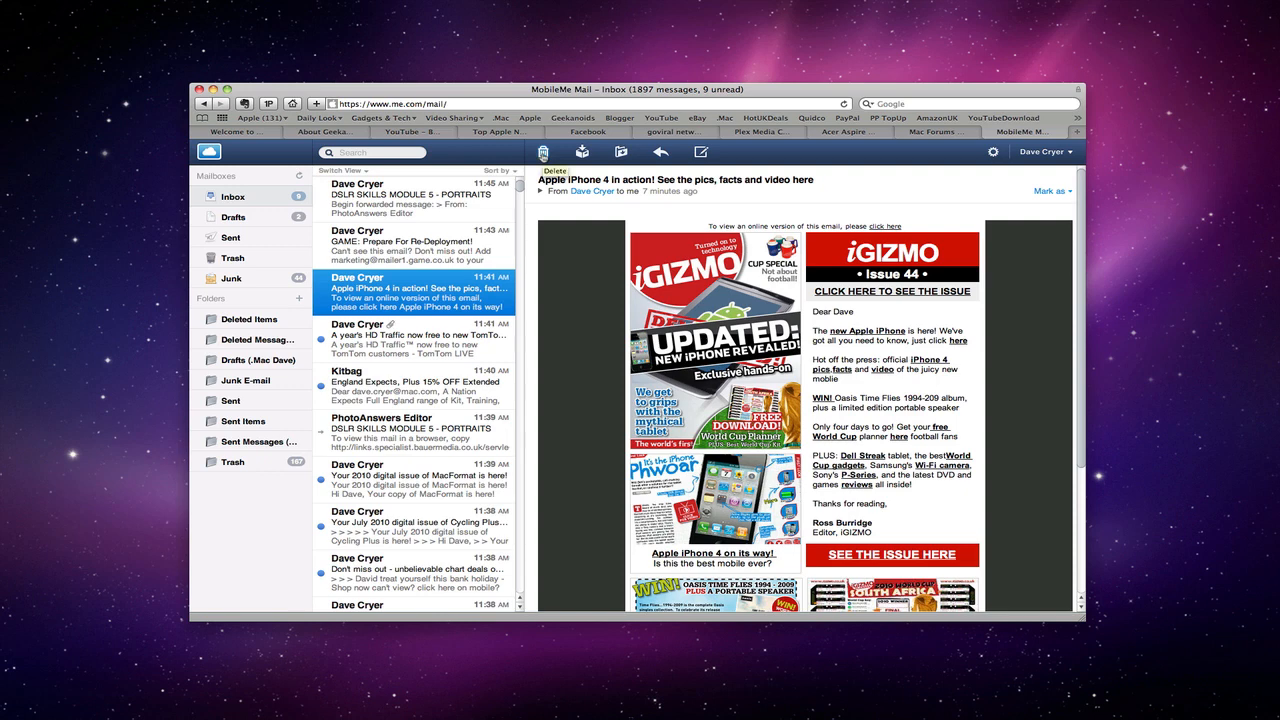
click(416, 244)
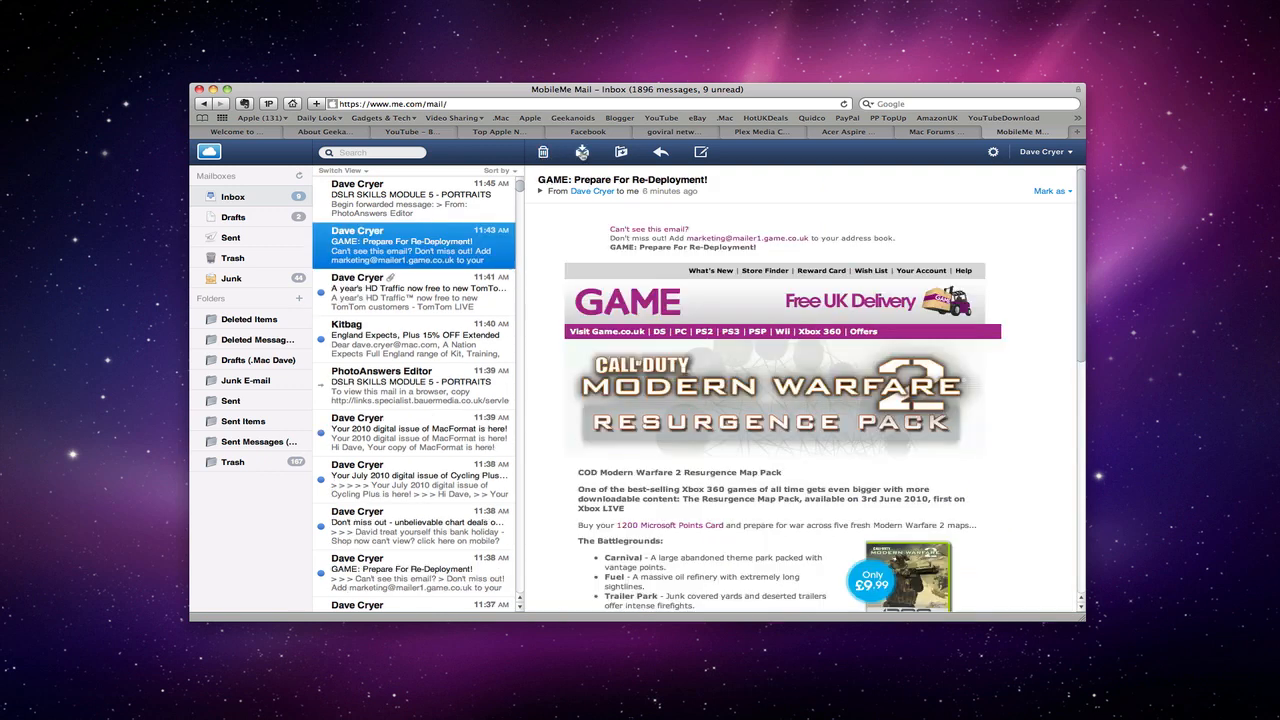
mouse_move(584, 152)
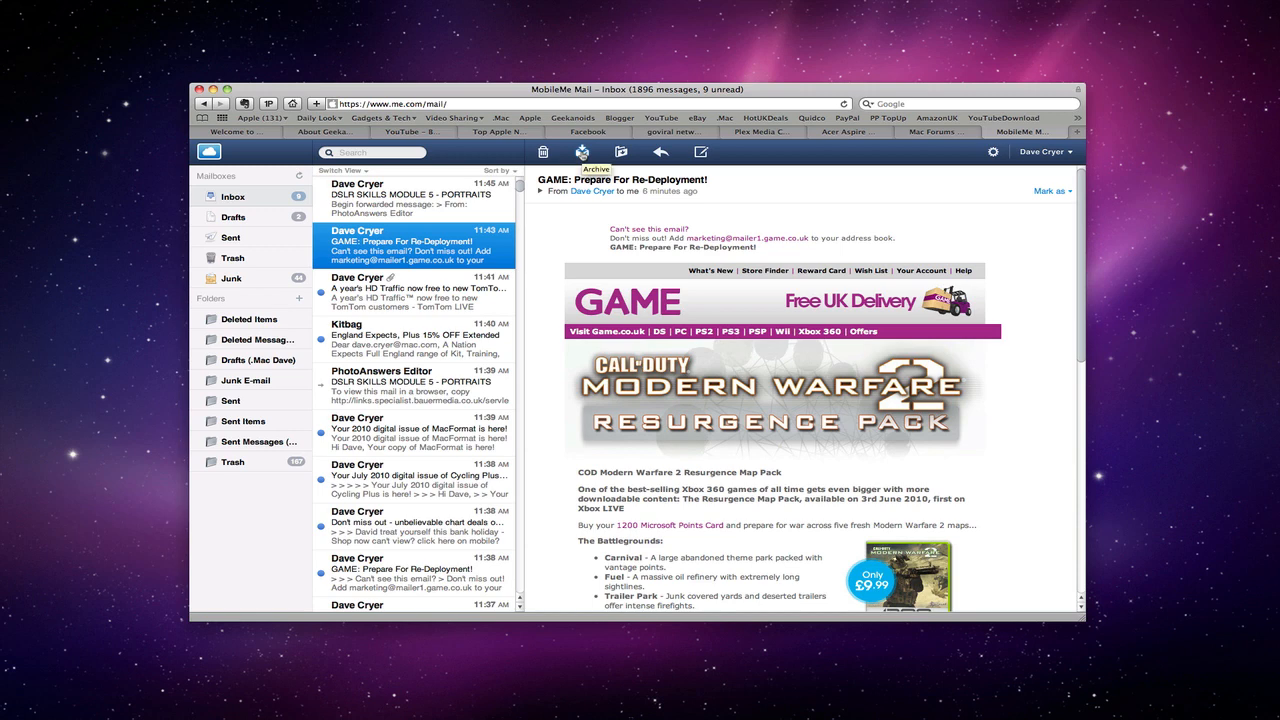
mouse_move(644, 152)
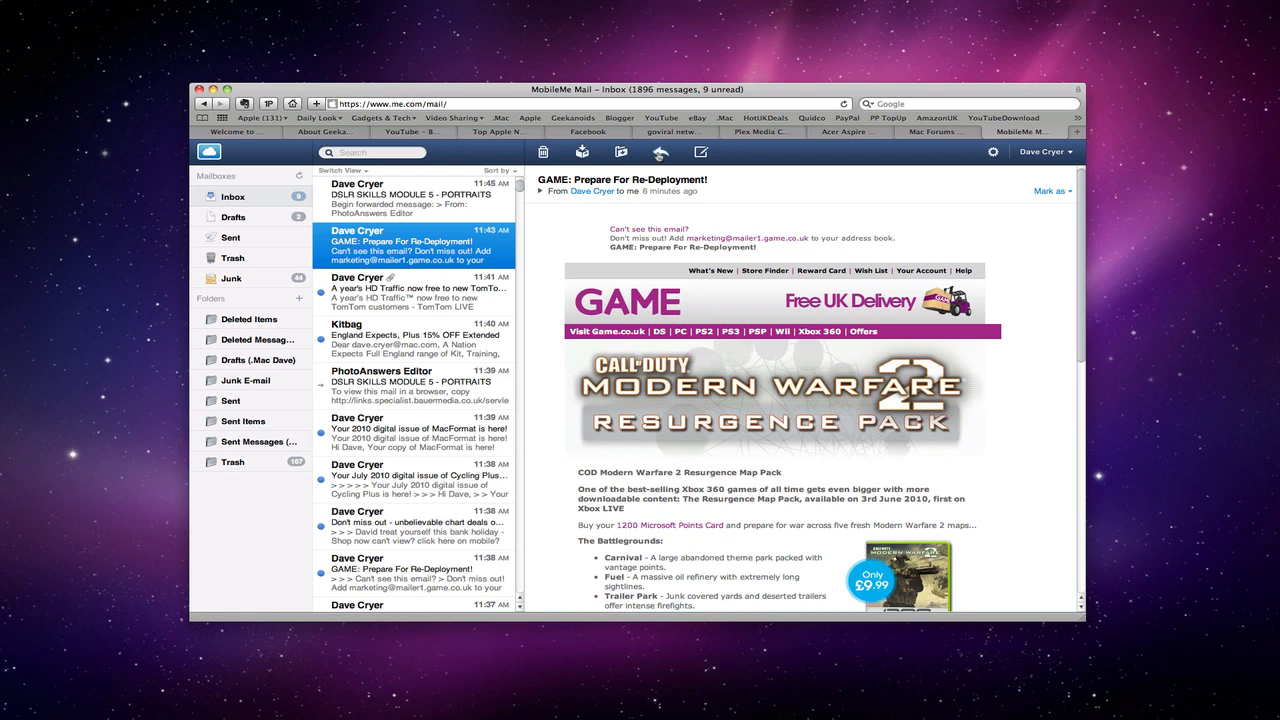
mouse_move(672, 152)
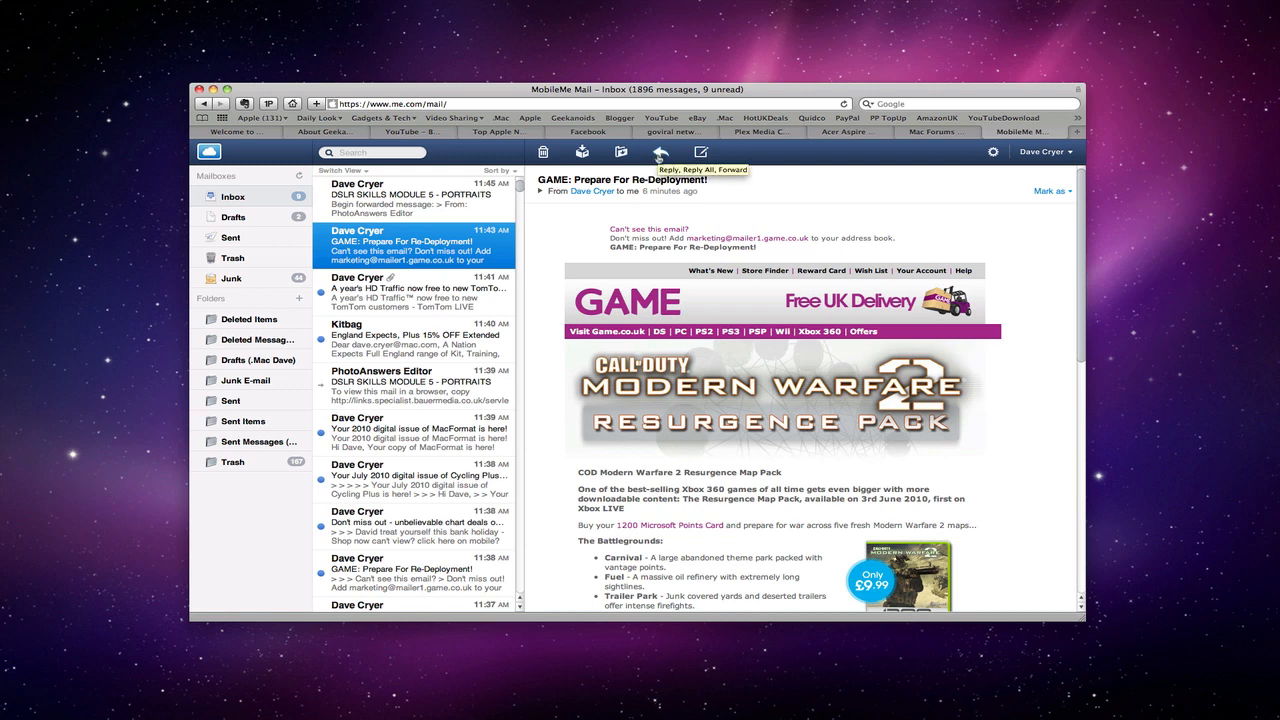
mouse_move(700, 152)
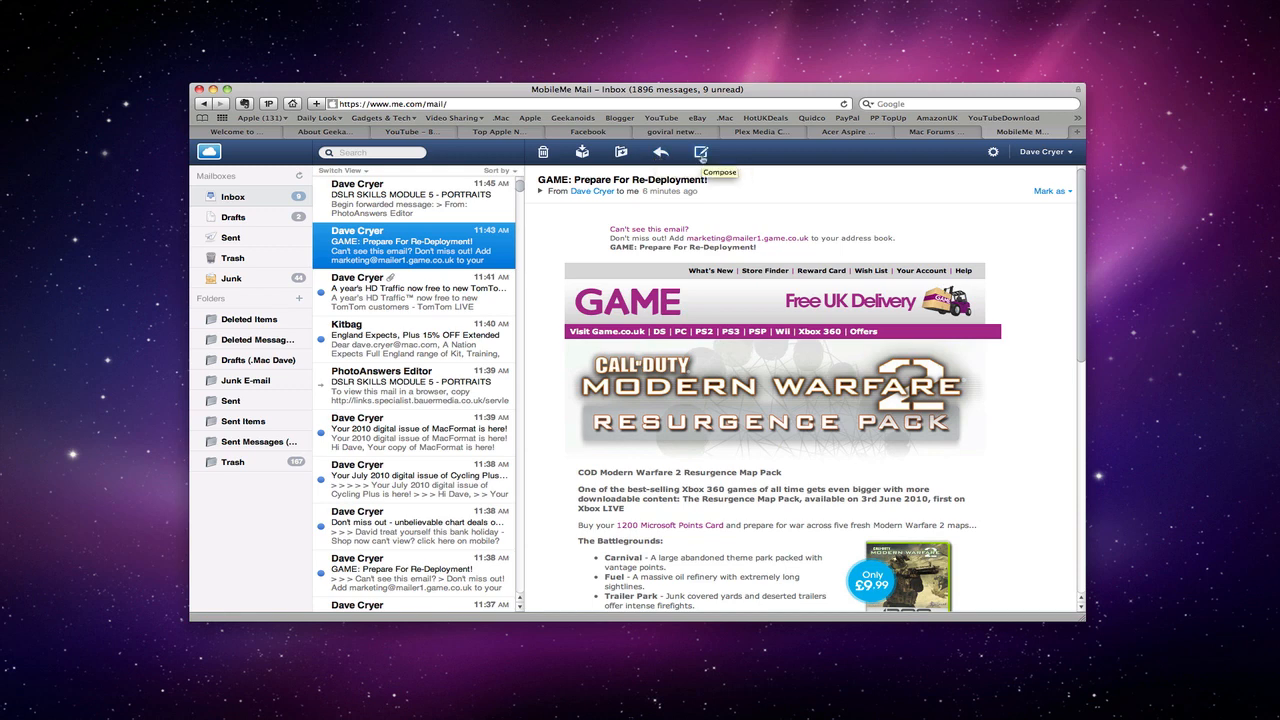
mouse_move(1042, 152)
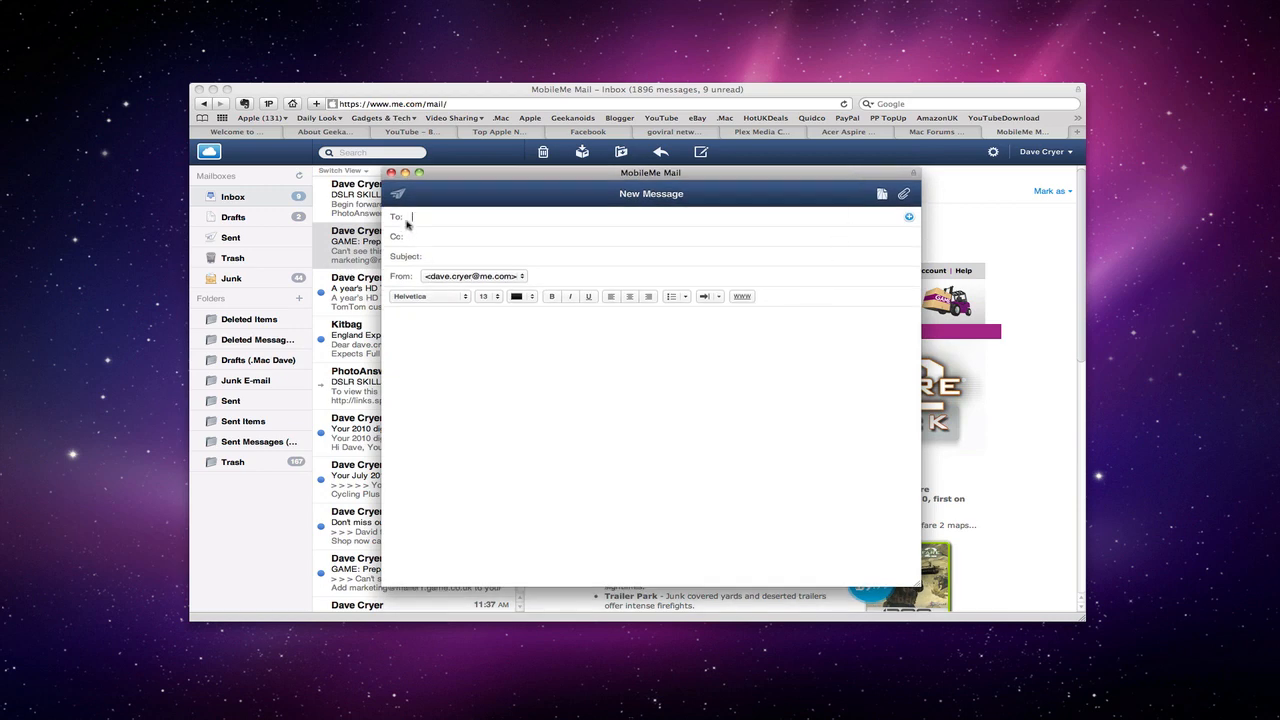
mouse_move(424, 238)
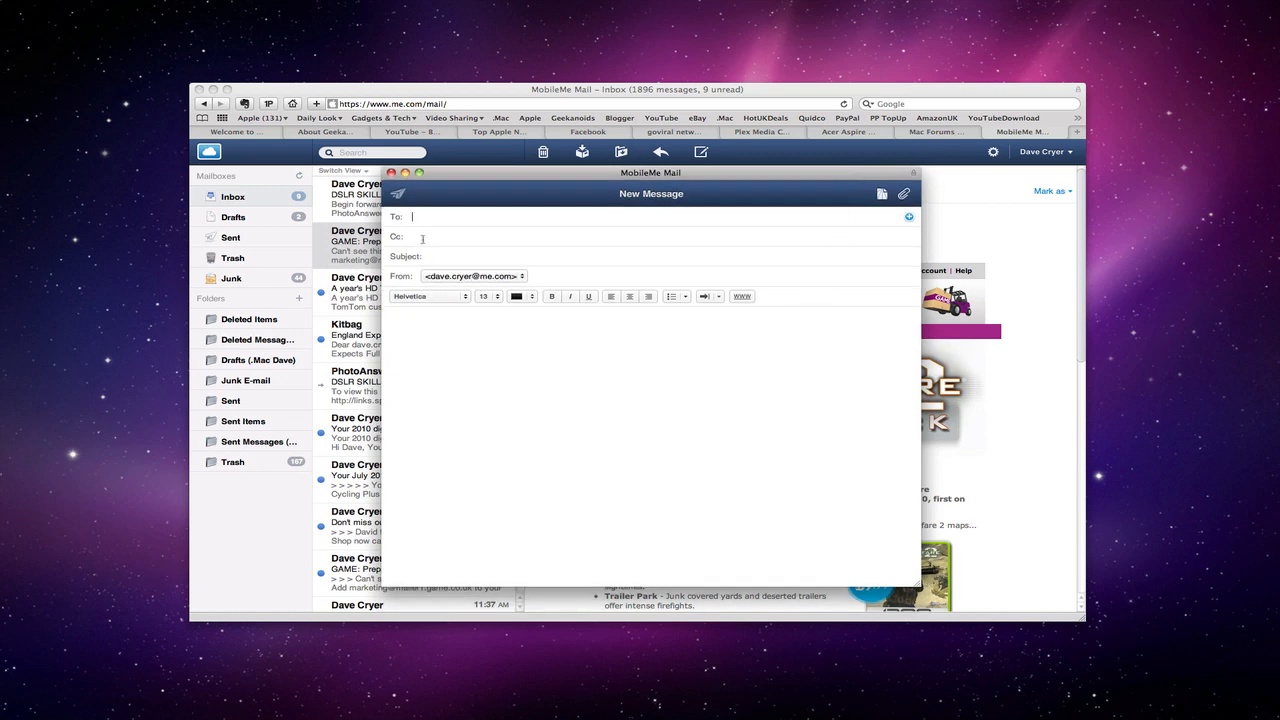
mouse_move(456, 292)
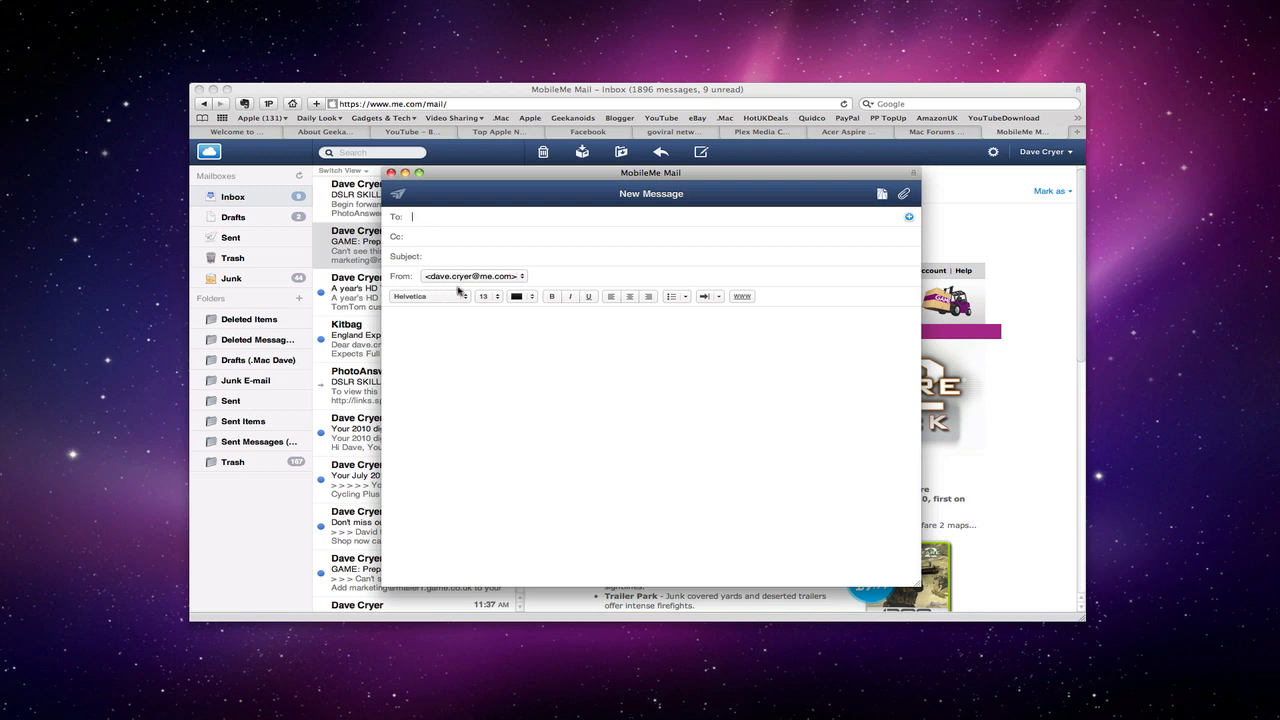
mouse_move(730, 412)
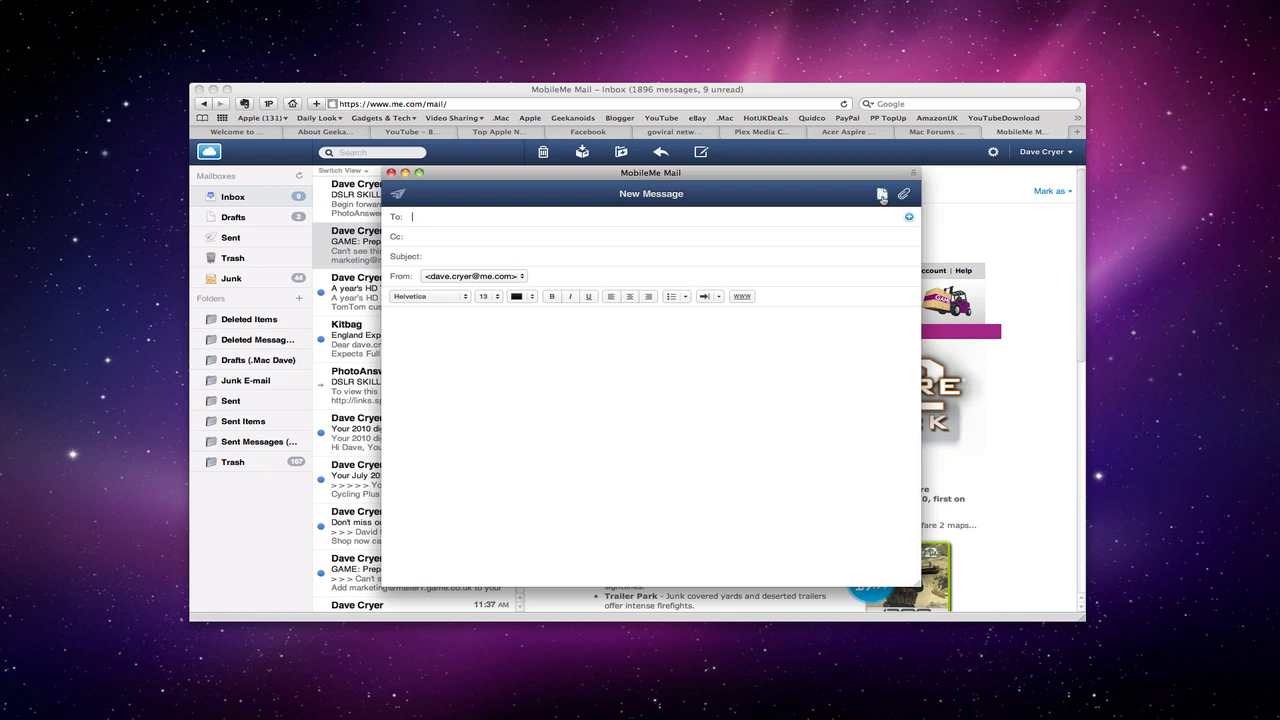
mouse_move(880, 194)
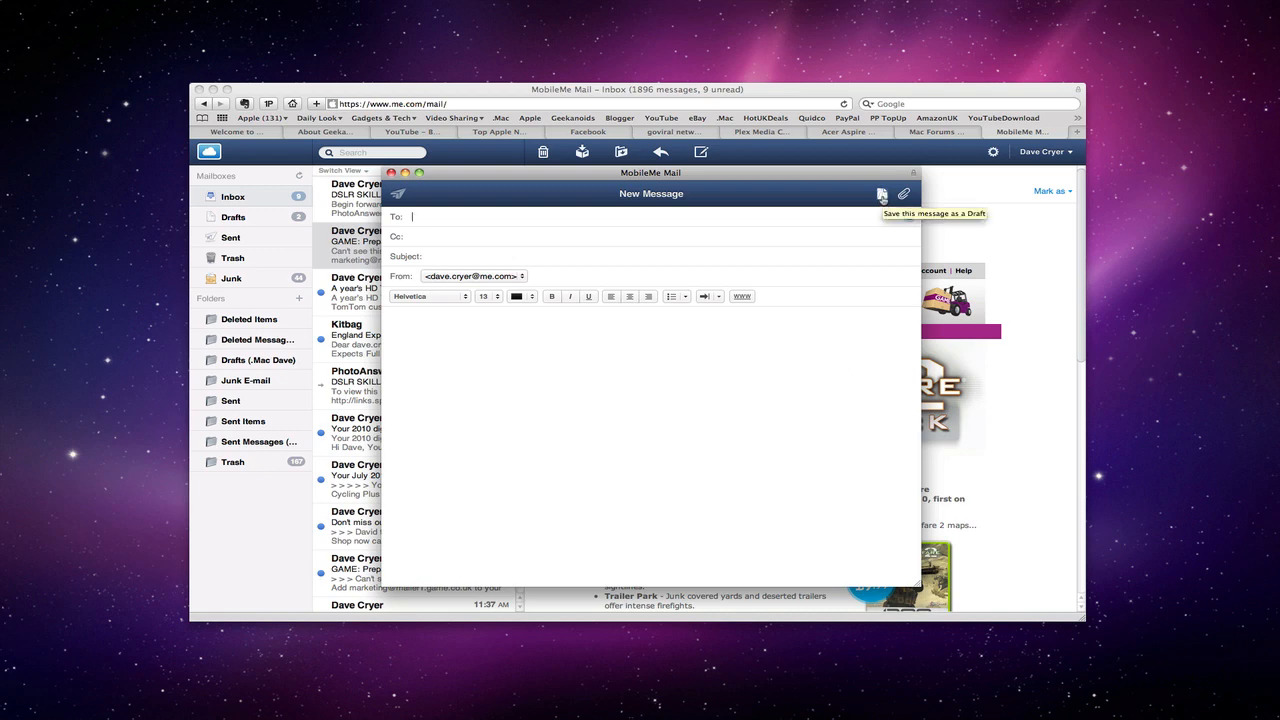
mouse_move(904, 192)
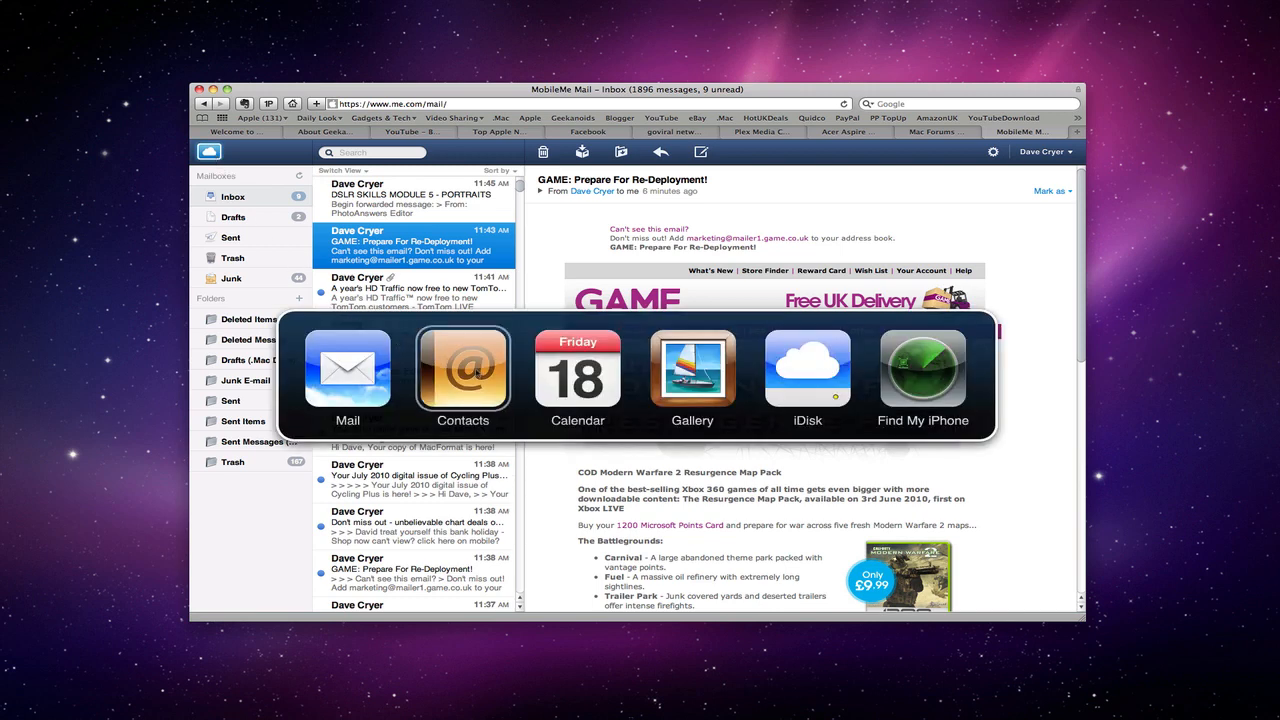
Step: Switch to Contacts and show the Adobe UK Store entry with its phone numbers
click(462, 370)
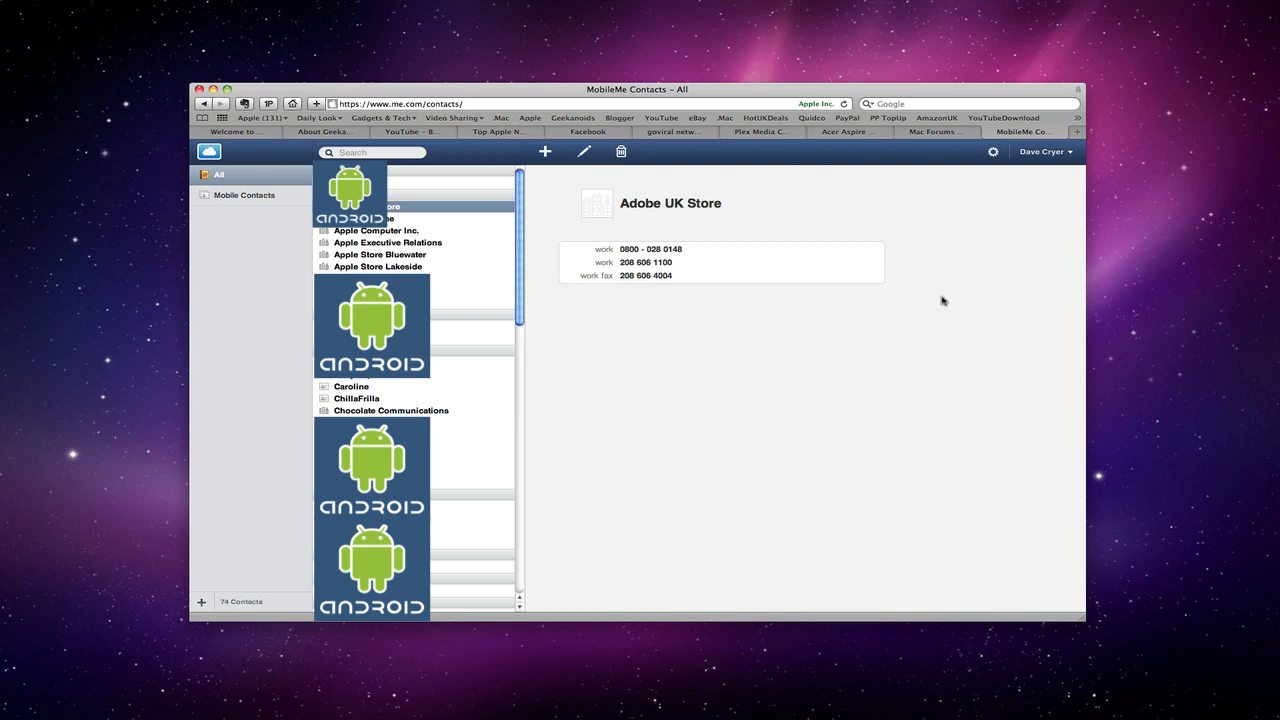
mouse_move(776, 336)
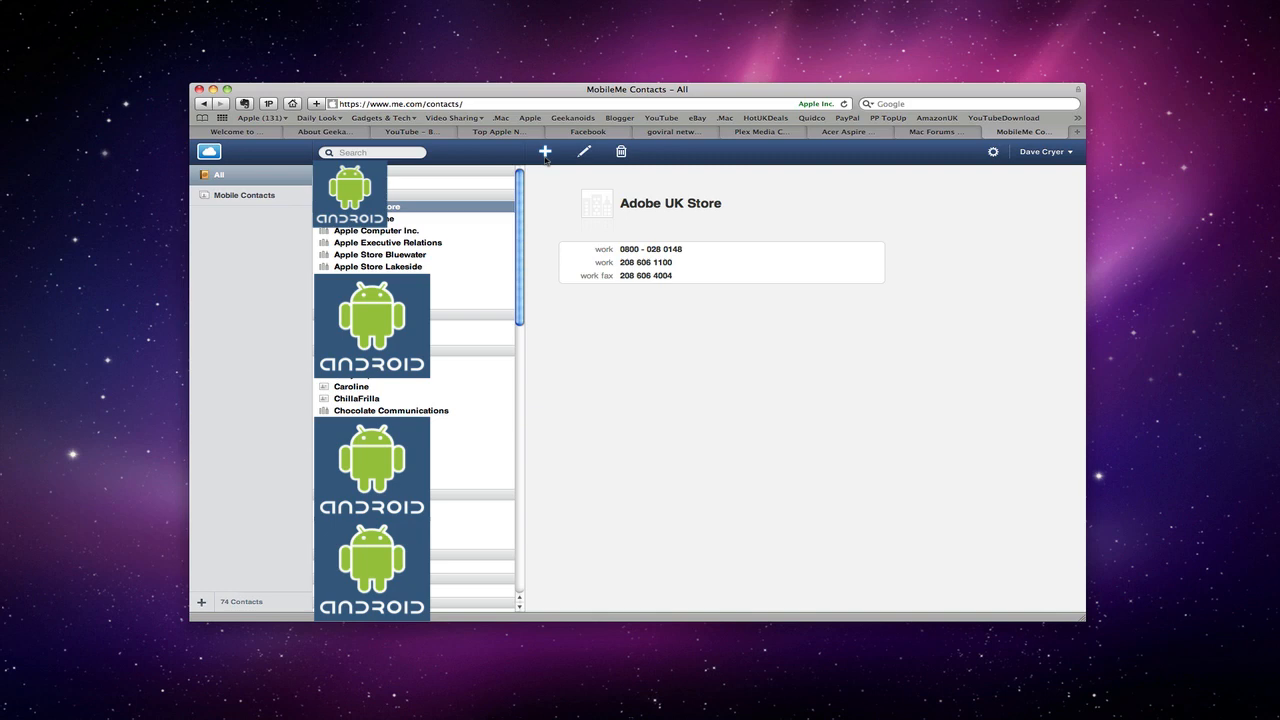
mouse_move(584, 152)
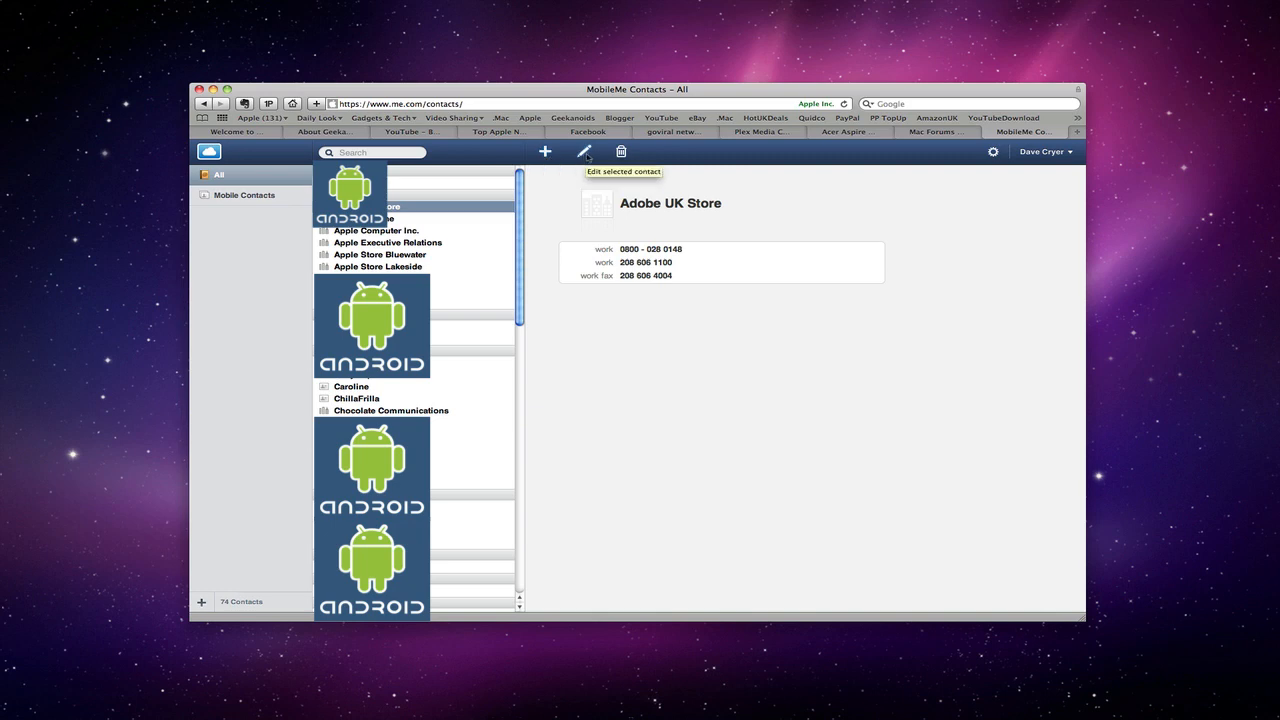
mouse_move(620, 152)
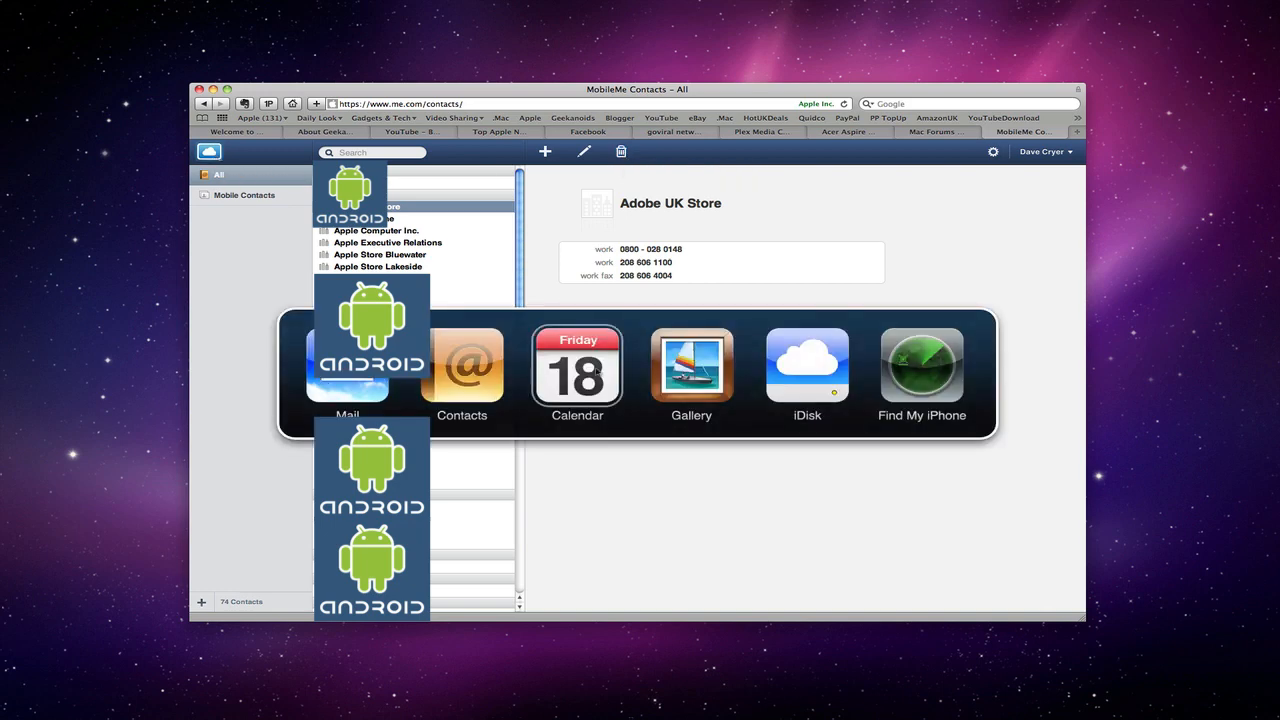
Step: Switch to Calendar and show the June 2010 month view of events
click(576, 368)
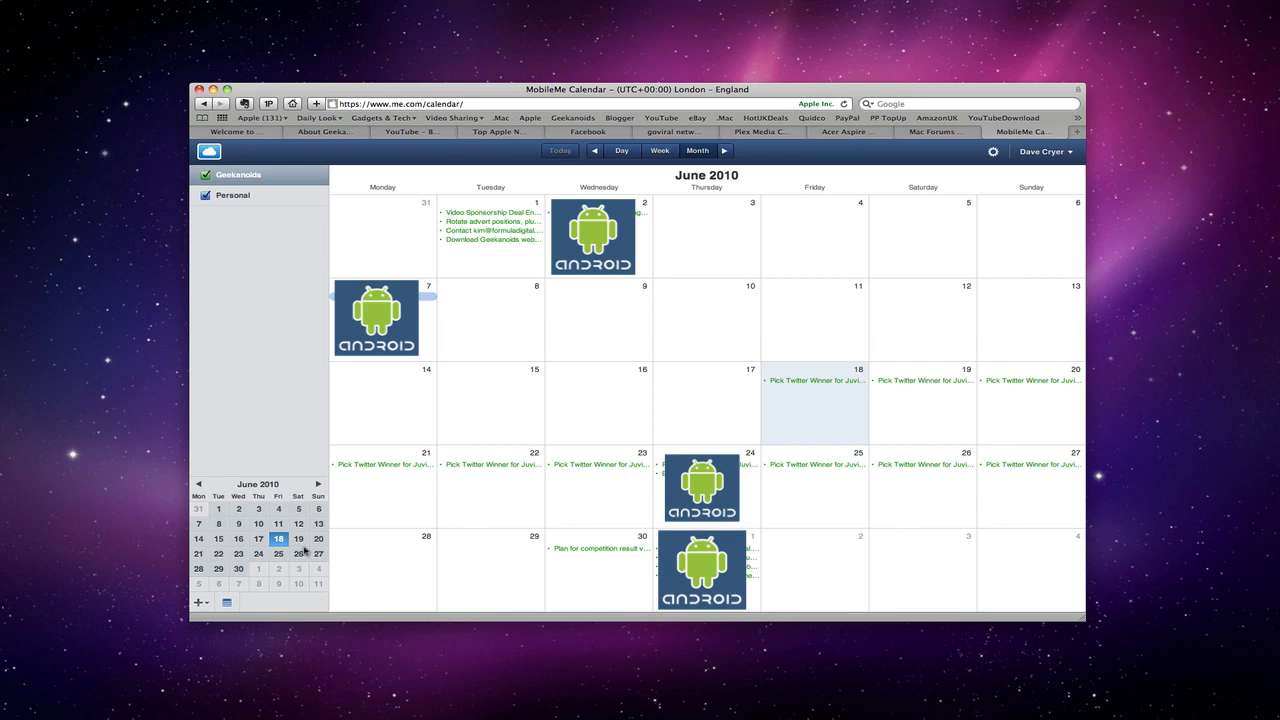
mouse_move(896, 428)
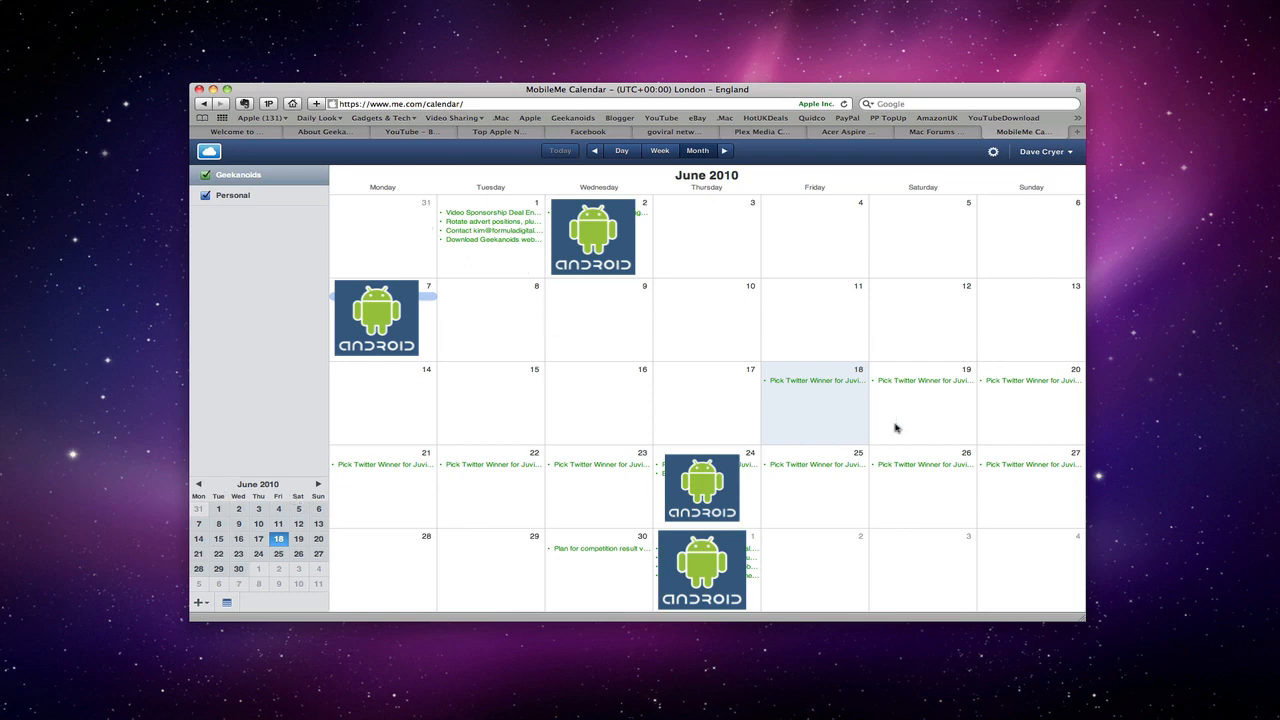
mouse_move(952, 296)
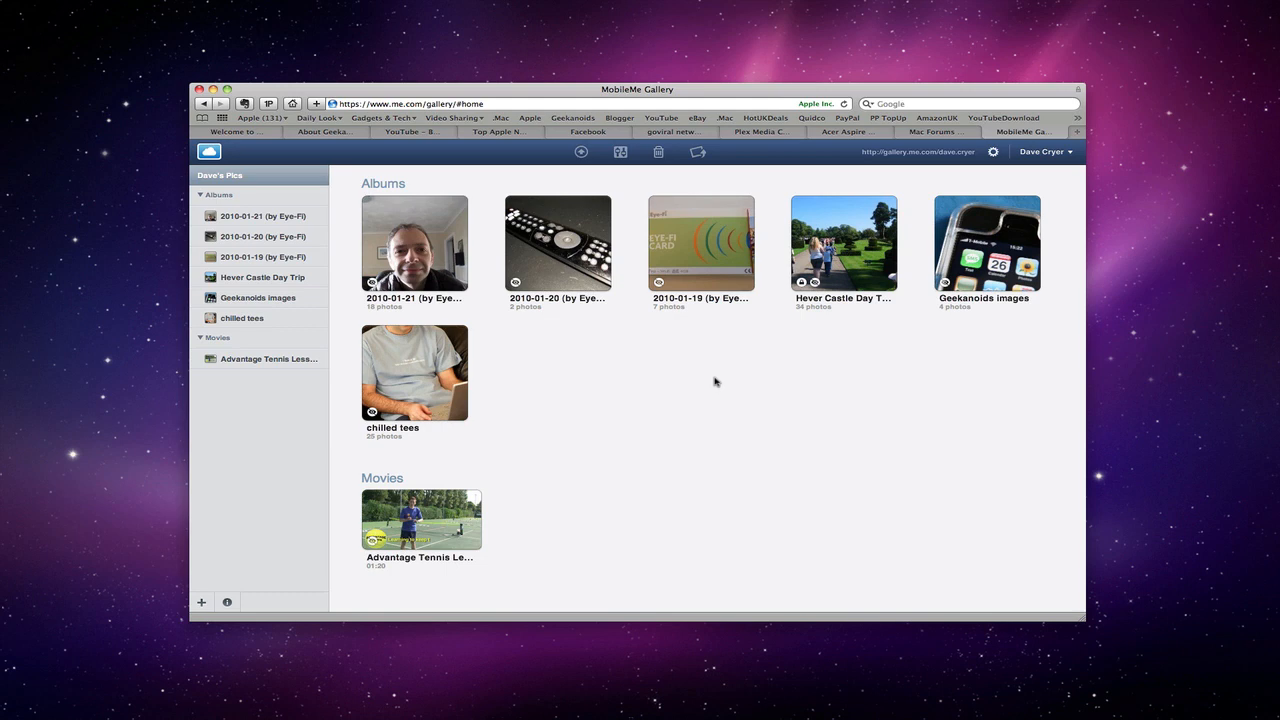
mouse_move(678, 348)
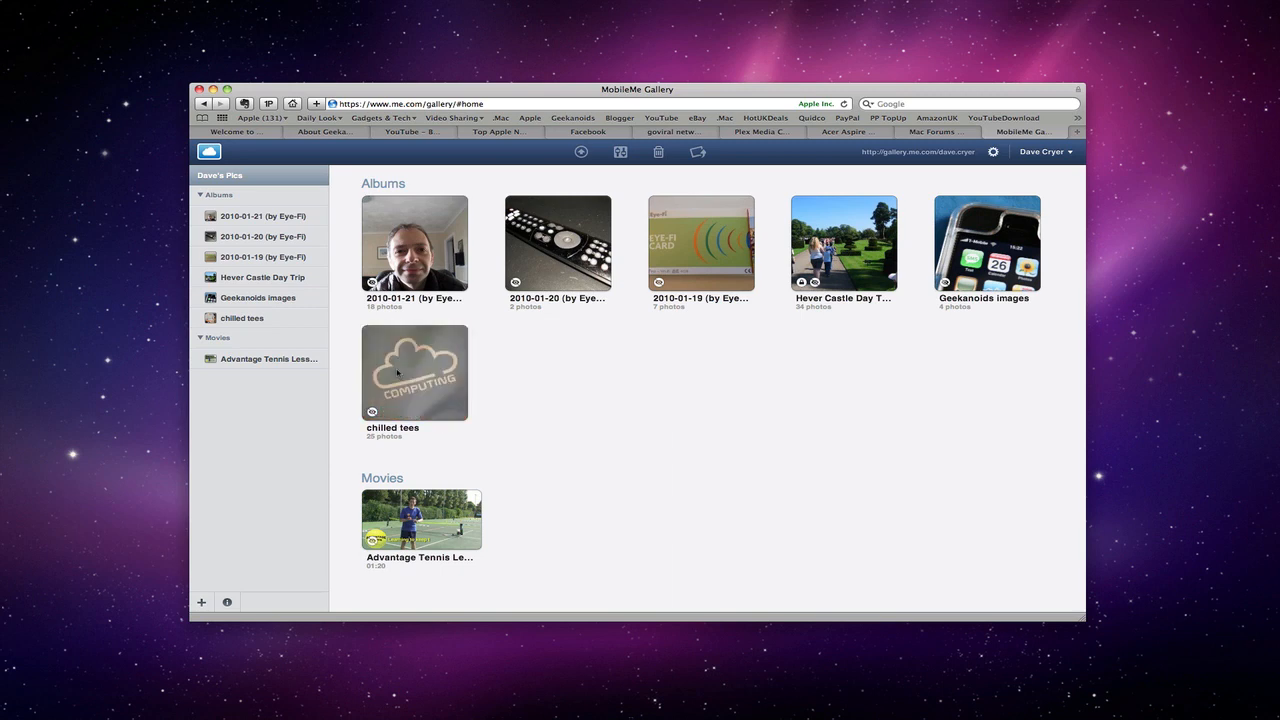
mouse_move(444, 376)
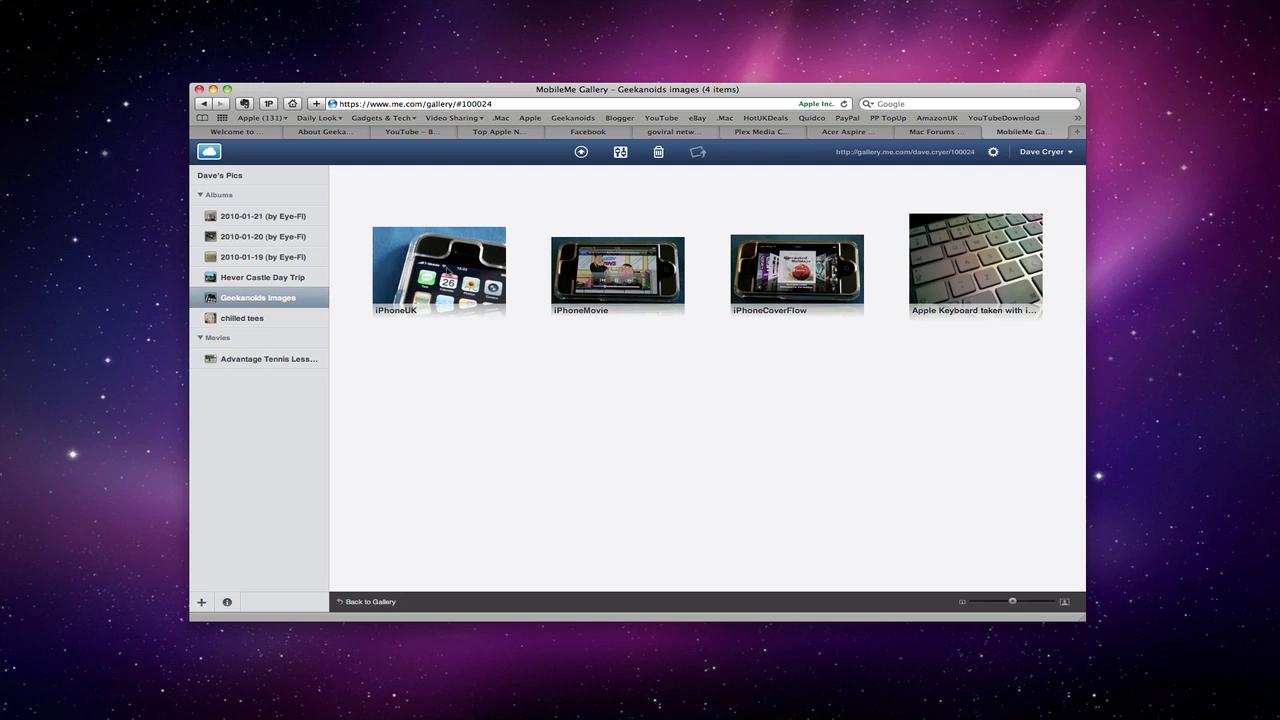
Step: Show the IPhoneUK photo from the Geekanoids images album at full size
double_click(438, 270)
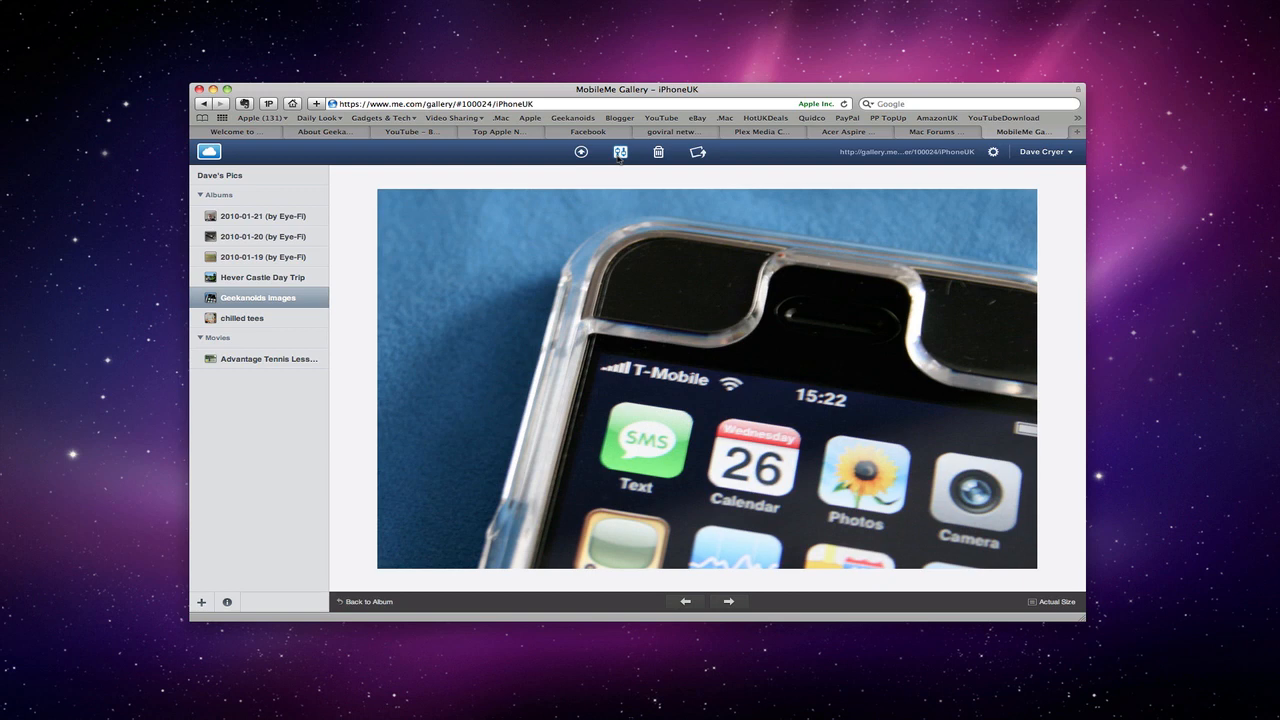
mouse_move(618, 152)
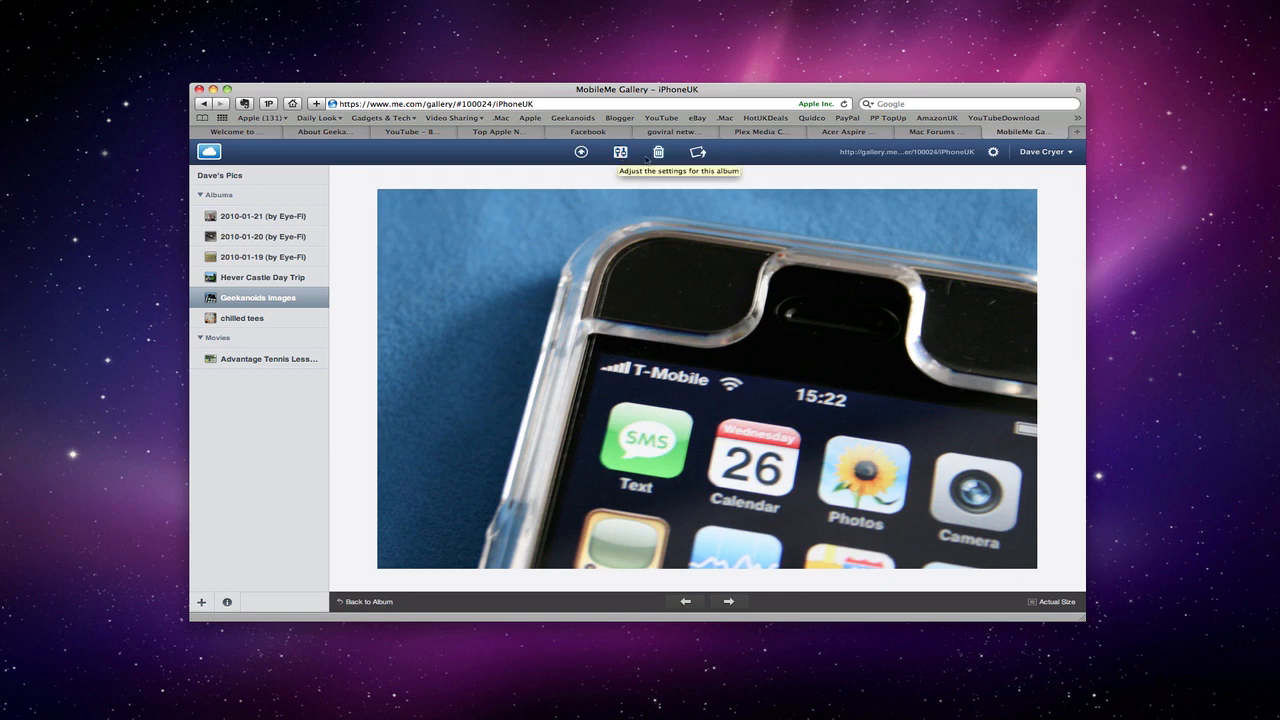
mouse_move(660, 152)
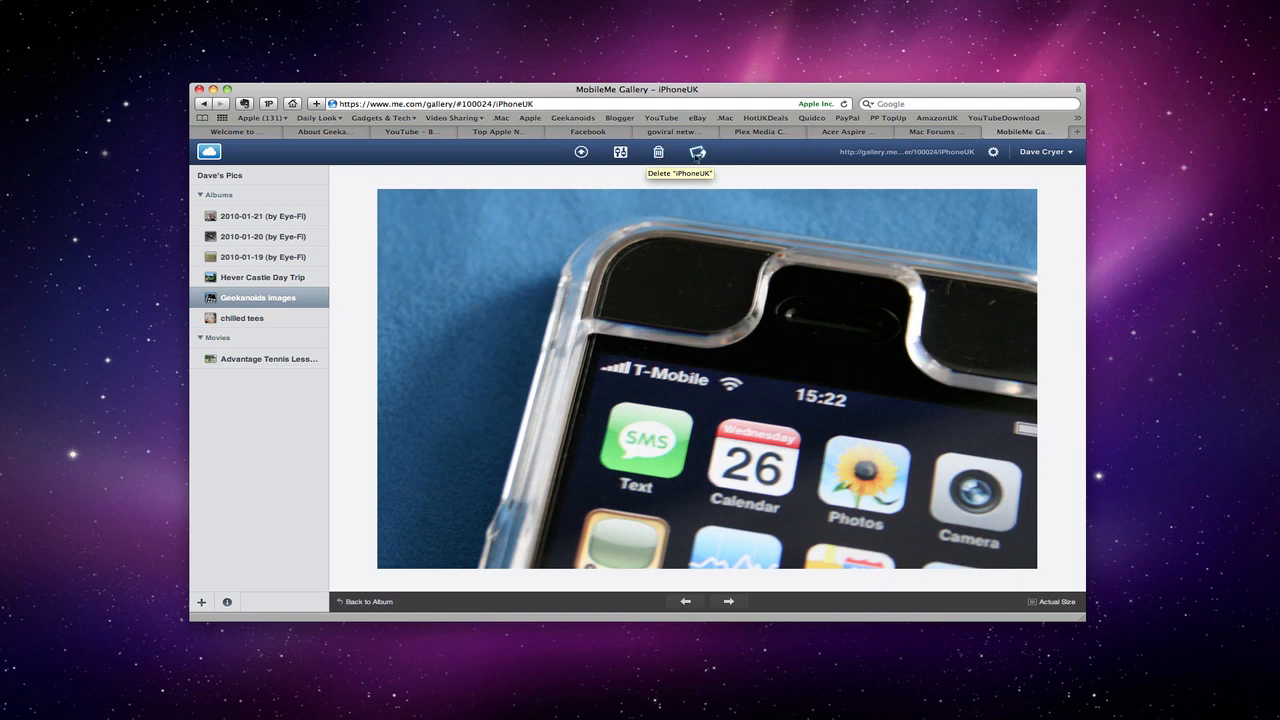
mouse_move(696, 152)
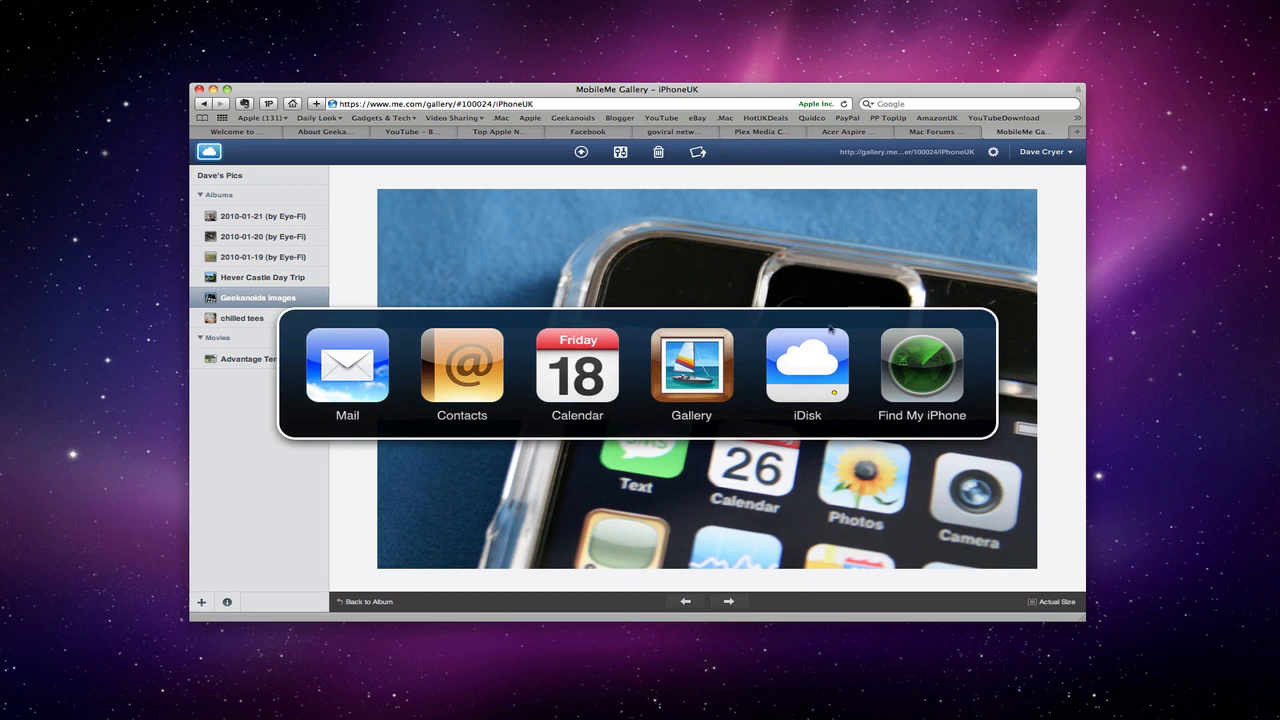
Step: Switch to iDisk, showing the Home folder with Backup, Documents and Pictures
click(806, 368)
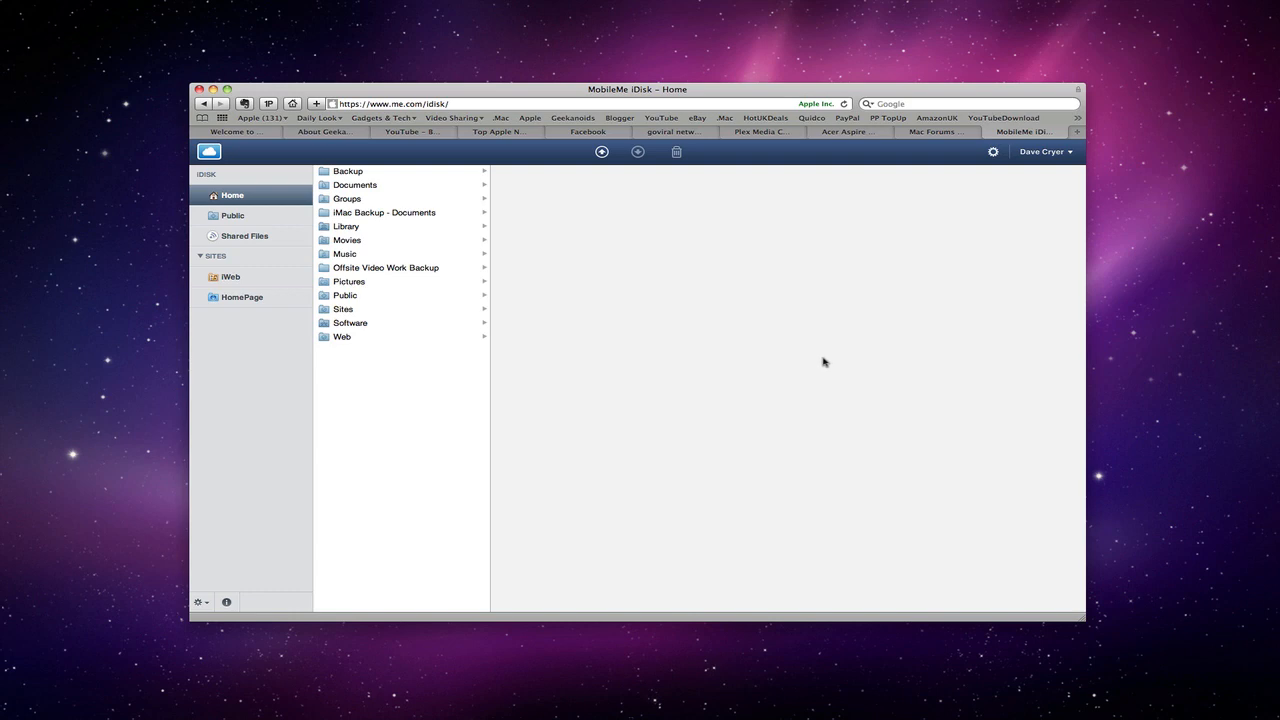
mouse_move(340, 268)
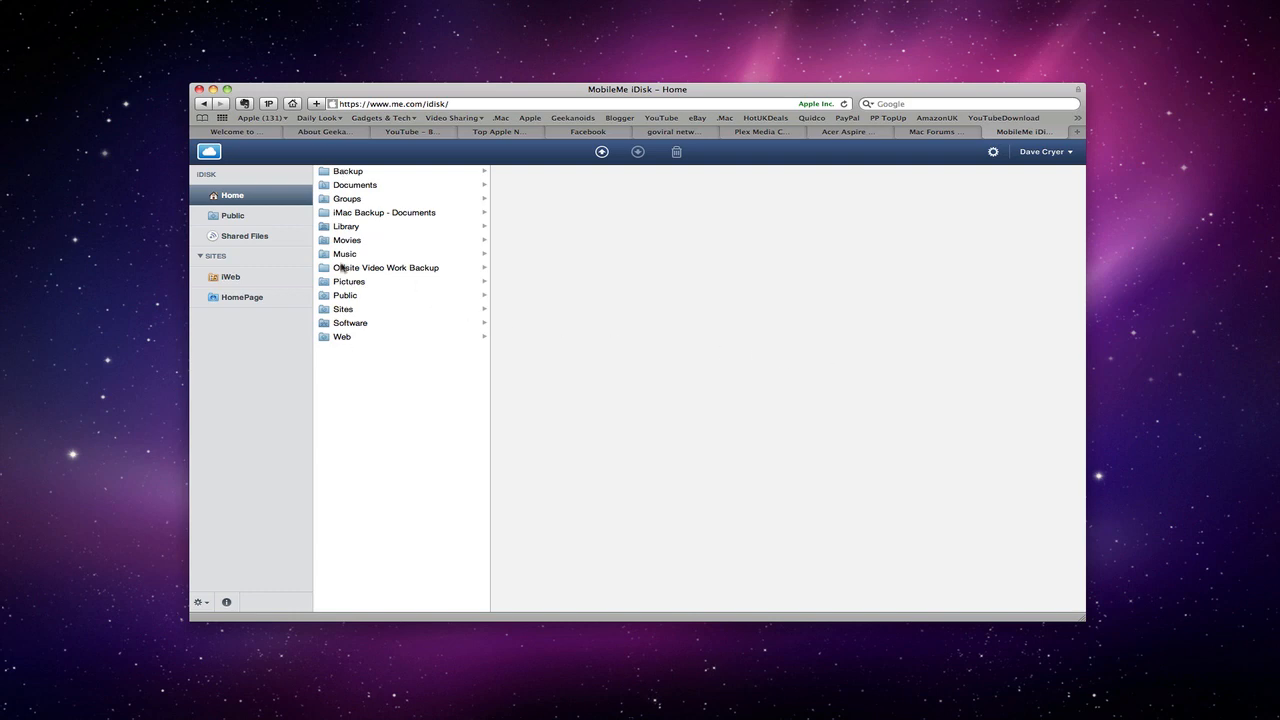
mouse_move(344, 336)
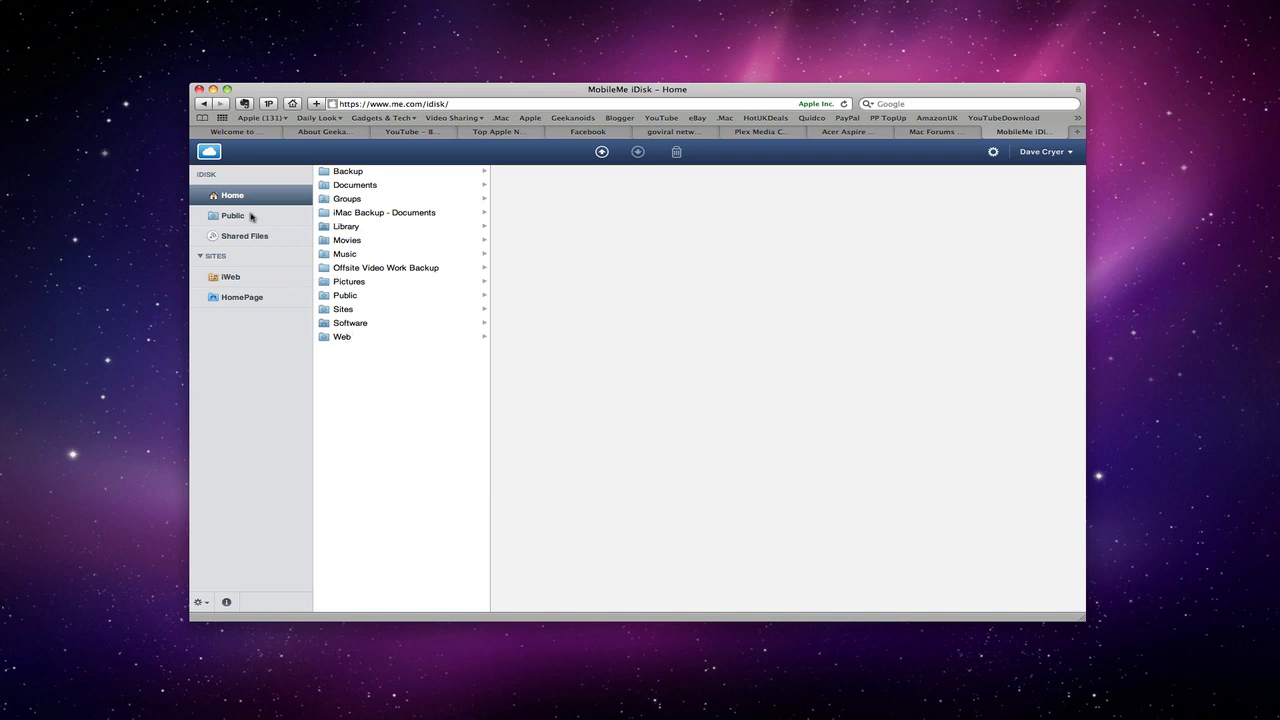
mouse_move(256, 244)
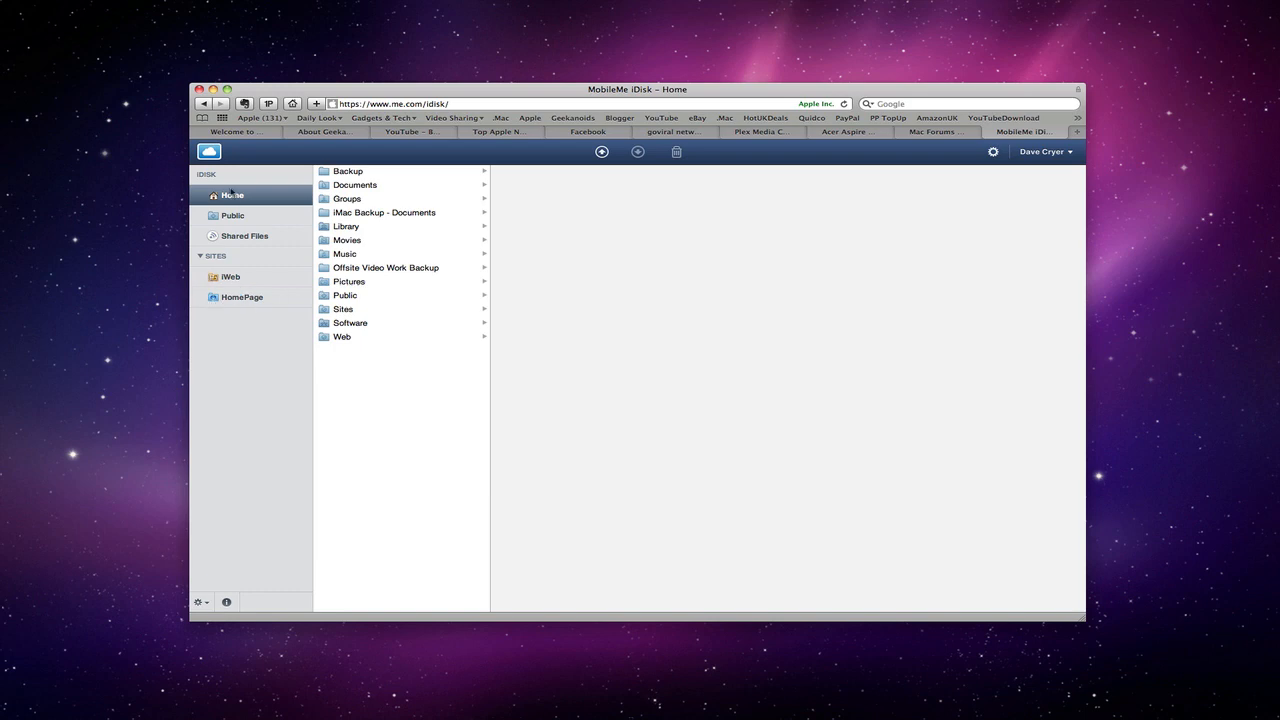
Step: Switch to Find My iPhone and re-verify the account password so its page starts loading
click(208, 152)
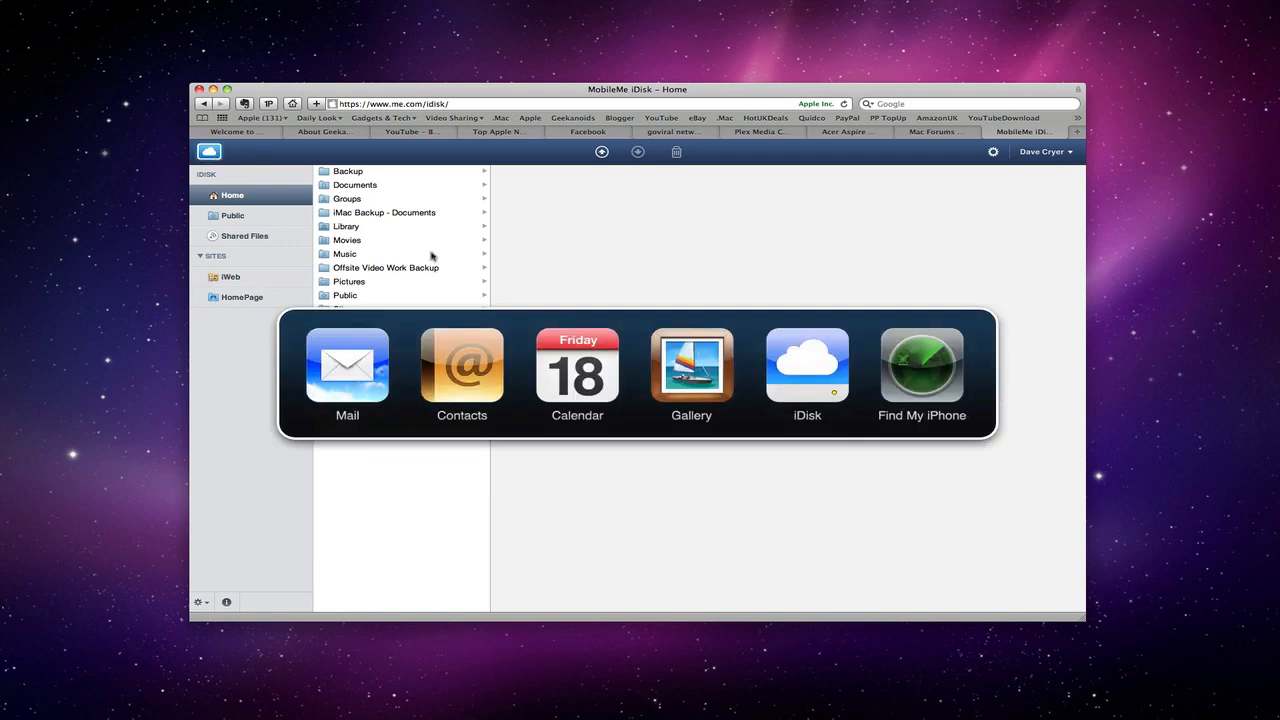
mouse_move(922, 368)
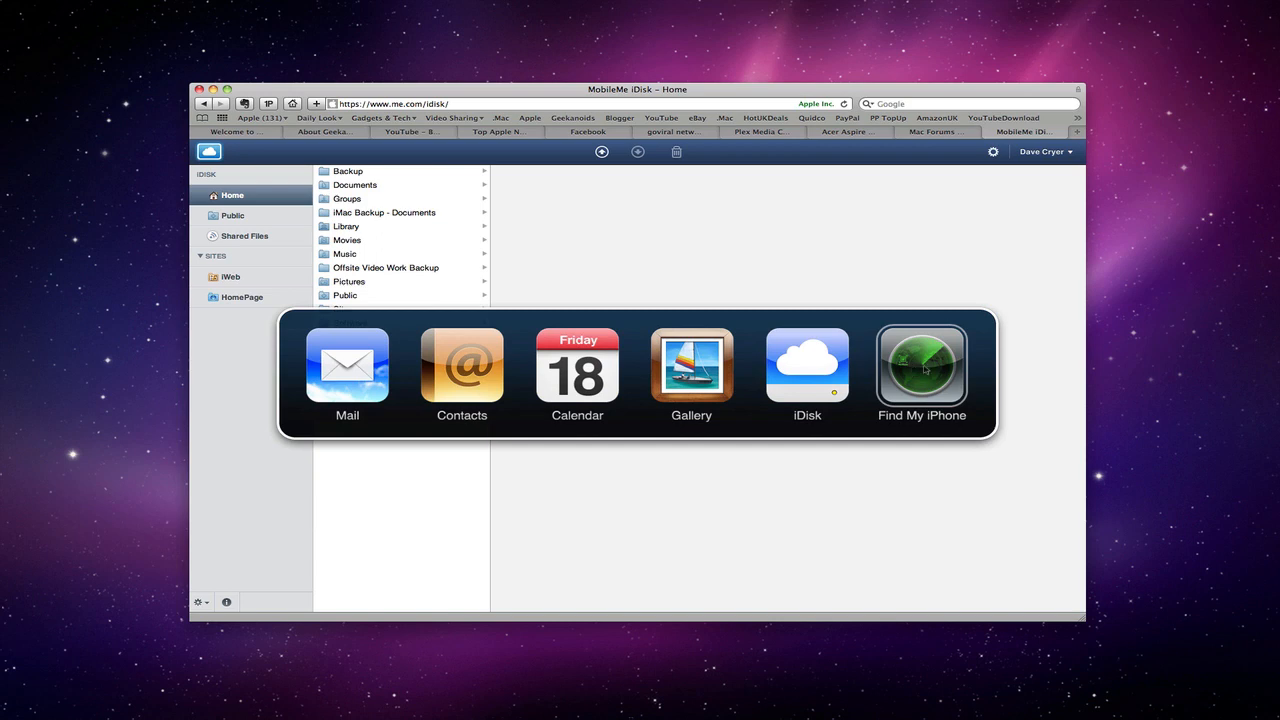
click(920, 364)
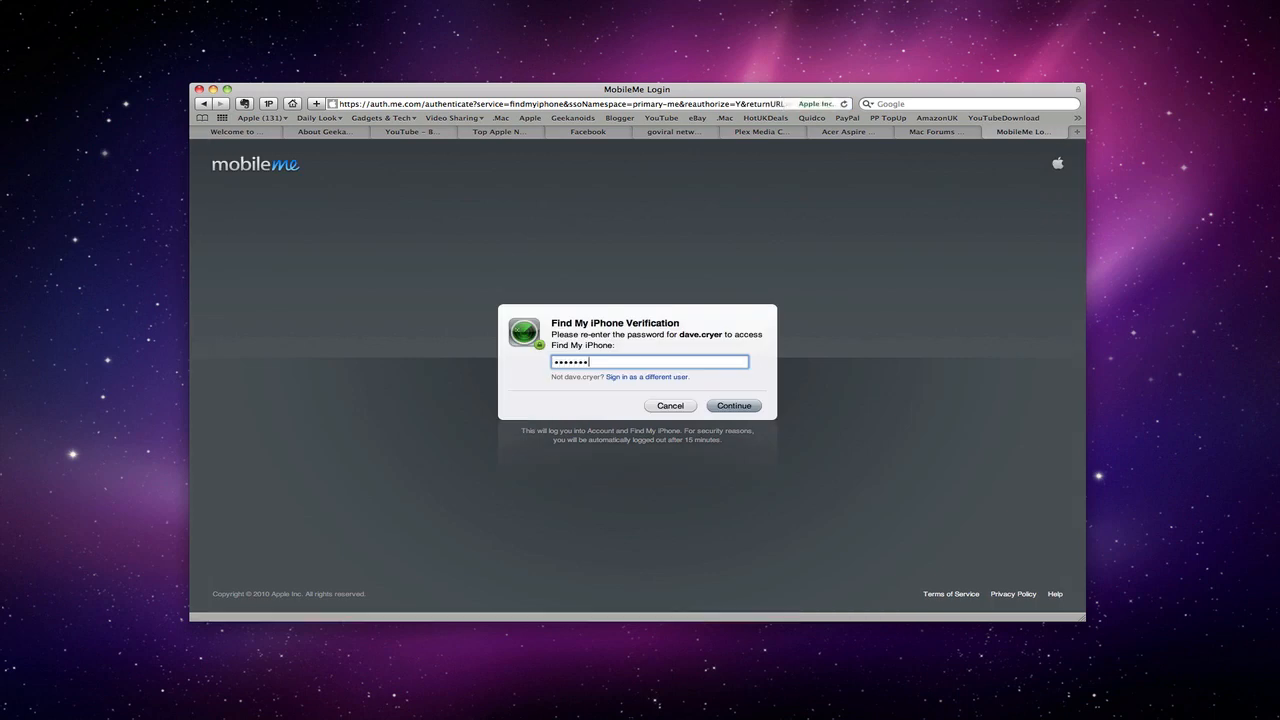
click(734, 404)
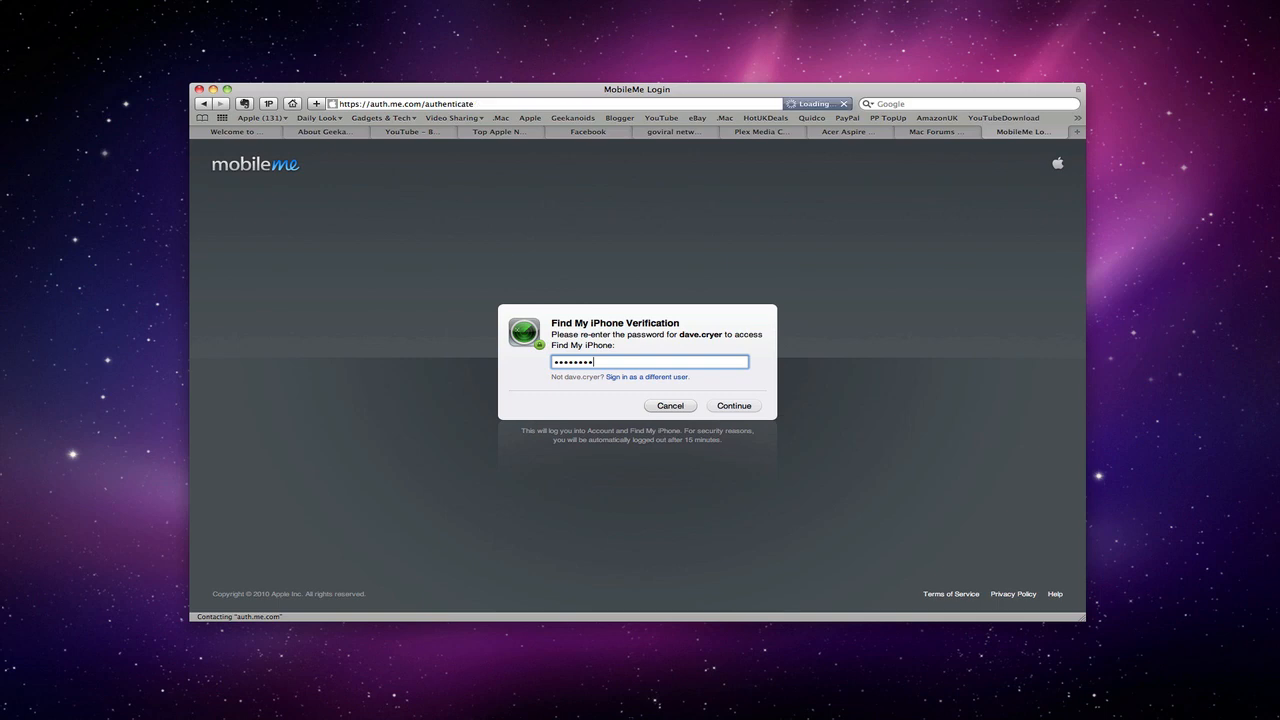
click(734, 404)
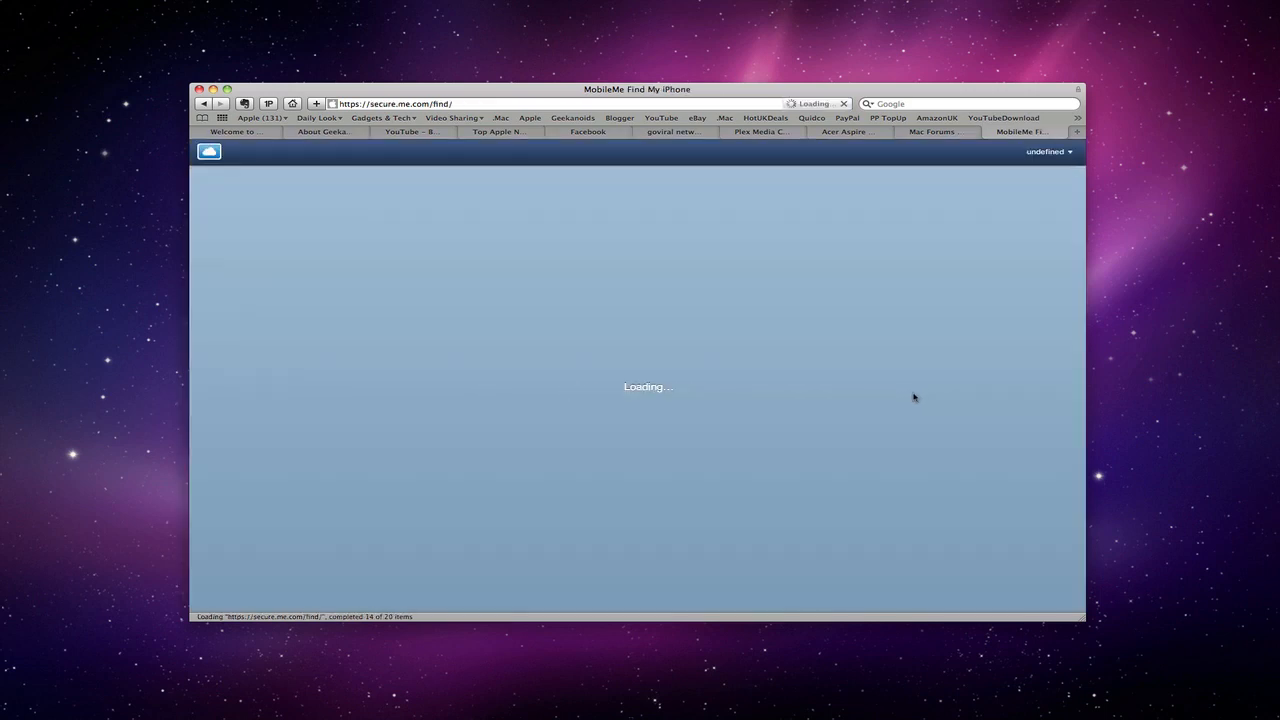